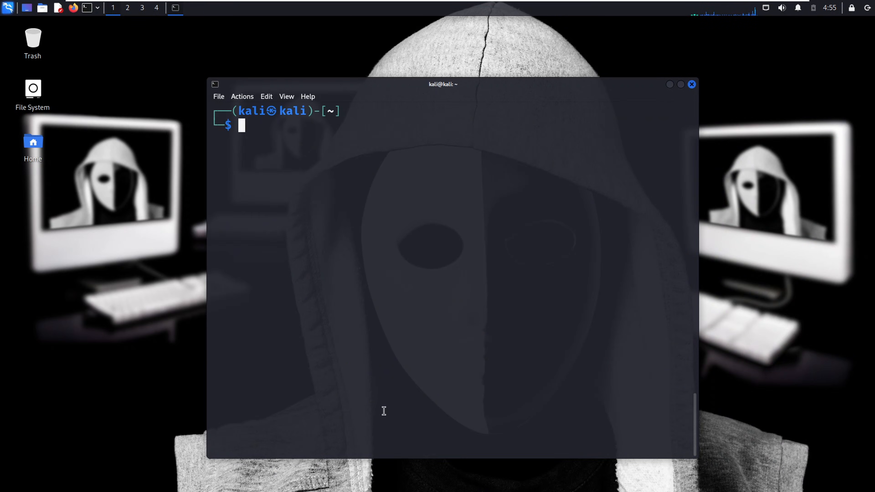
# Enter the command 'proxychains firefox' at the shell prompt.
pyautogui.write('proxychains firefox')
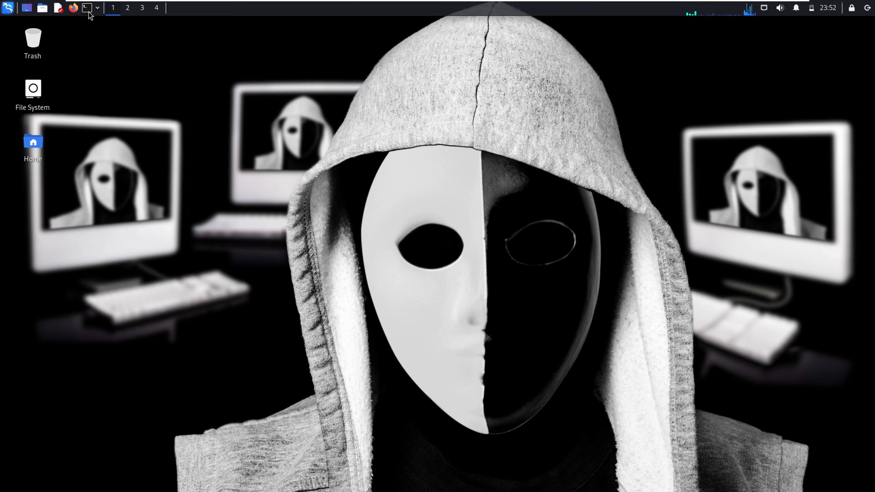
# Launch a new terminal, locate proxychains files and copy the /etc/proxychains4.conf path.
pyautogui.click(85, 7)
pyautogui.write('locate proxychains')
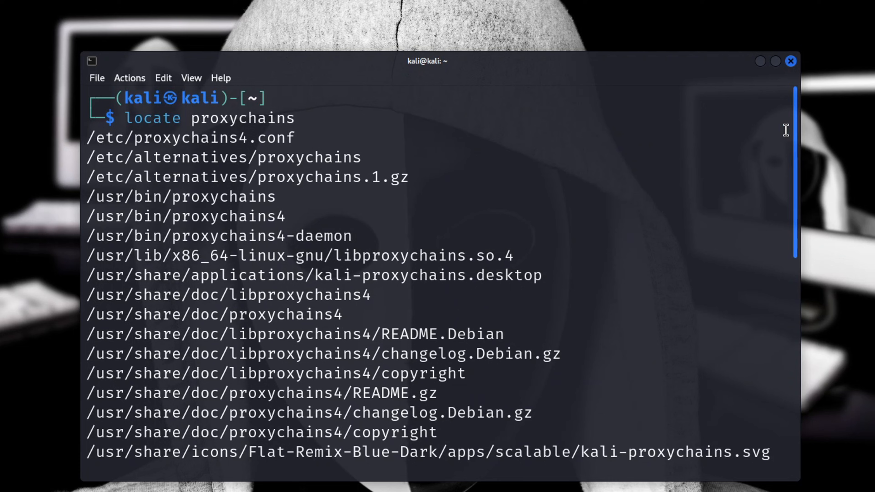
pyautogui.doubleClick(190, 138)
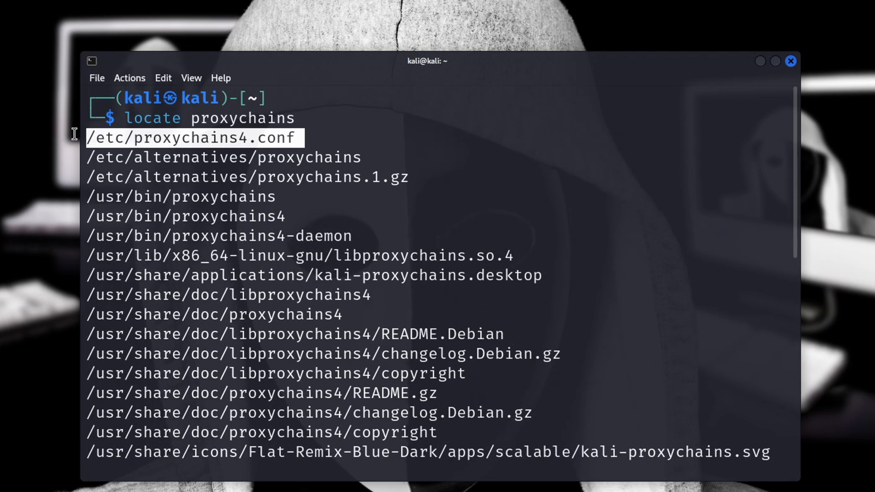
pyautogui.rightClick(212, 142)
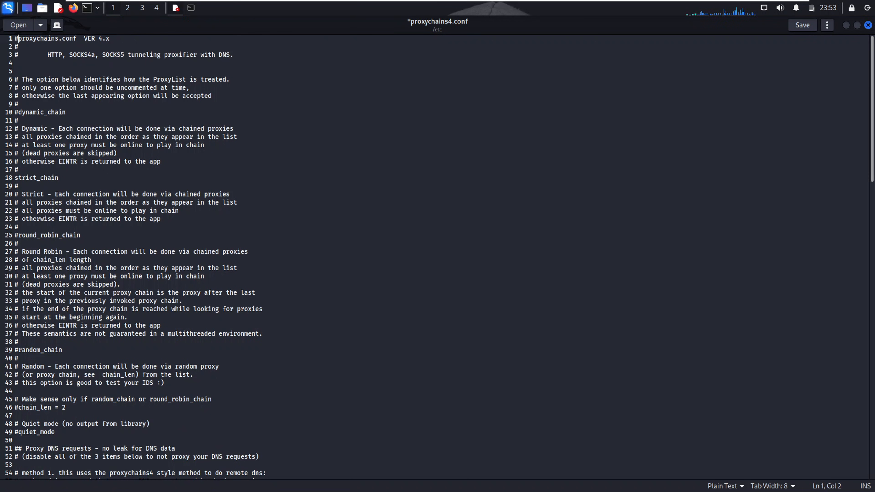
pyautogui.click(67, 112)
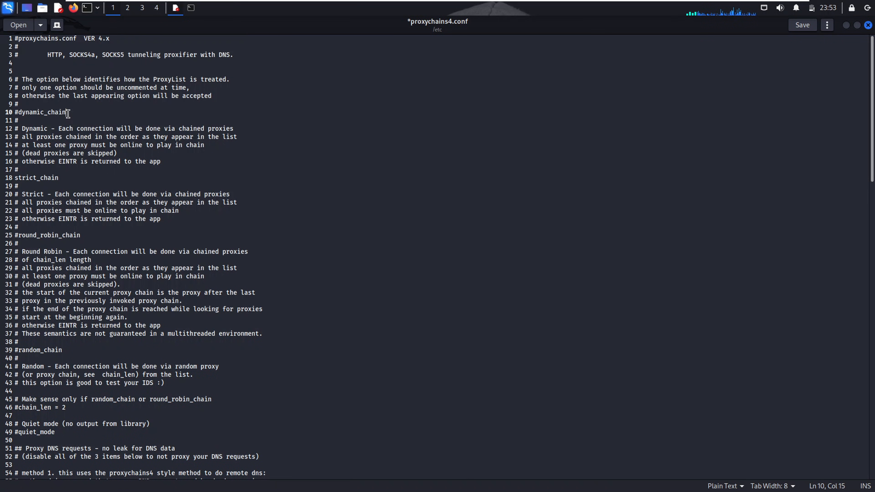
pyautogui.doubleClick(37, 177)
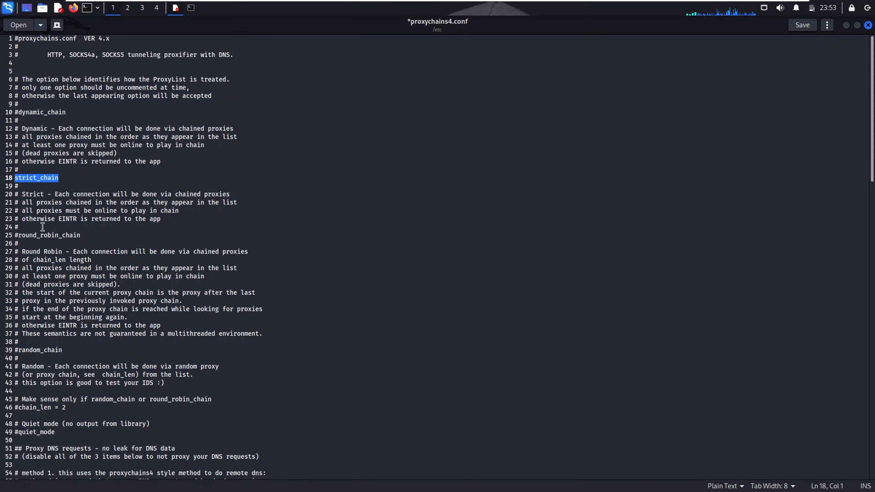
pyautogui.doubleClick(39, 350)
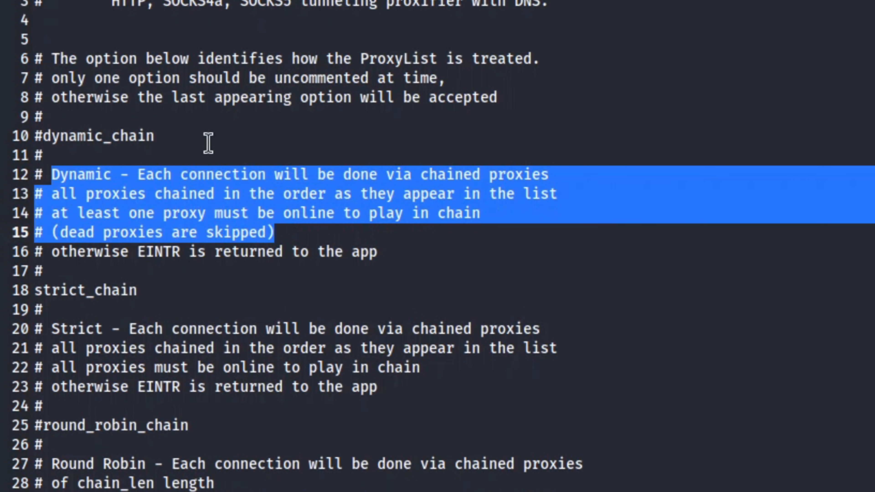
pyautogui.moveTo(332, 213)
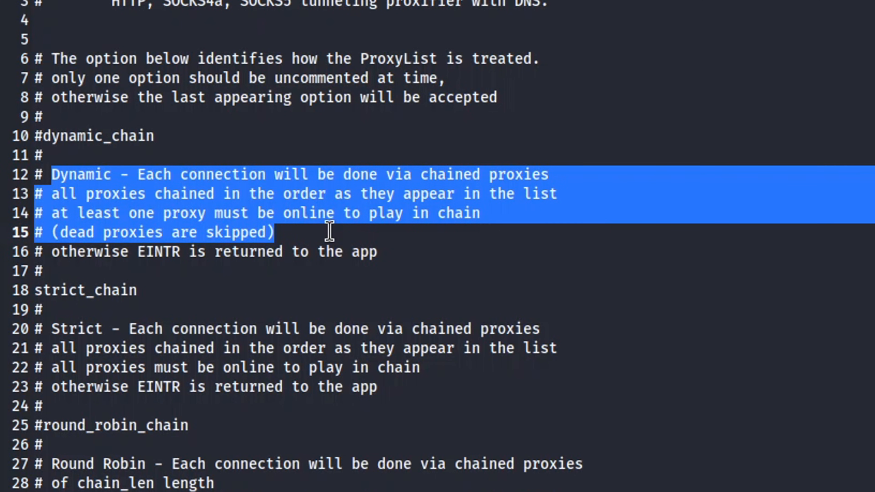
pyautogui.moveTo(257, 236)
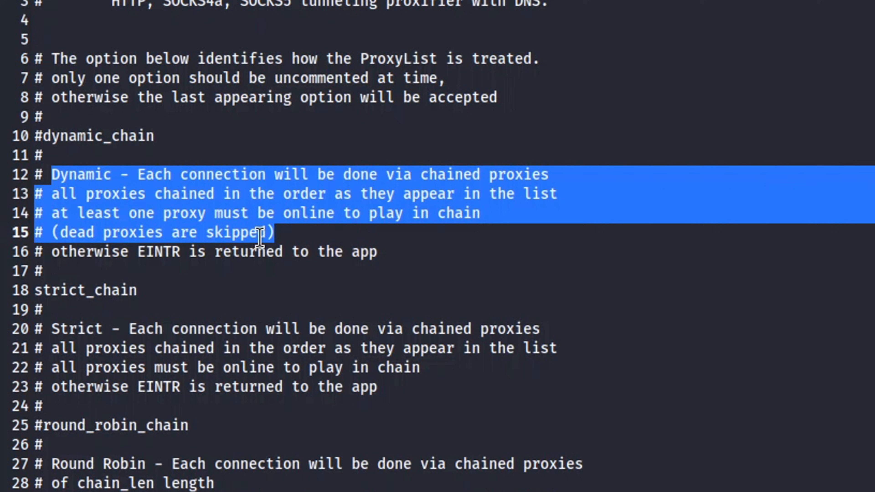
pyautogui.moveTo(284, 231)
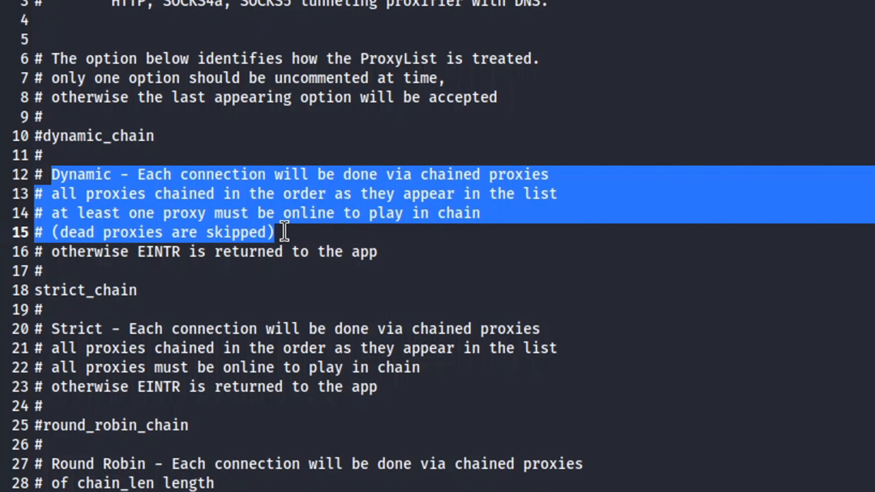
pyautogui.moveTo(208, 249)
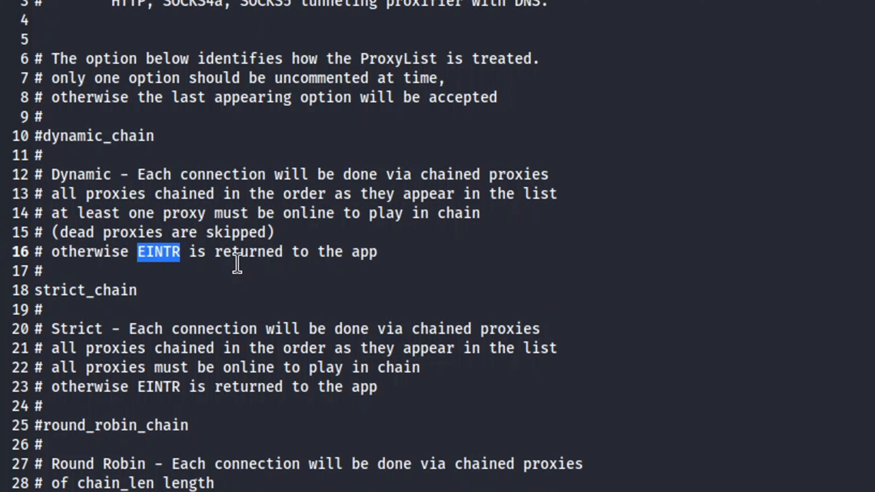
pyautogui.click(233, 252)
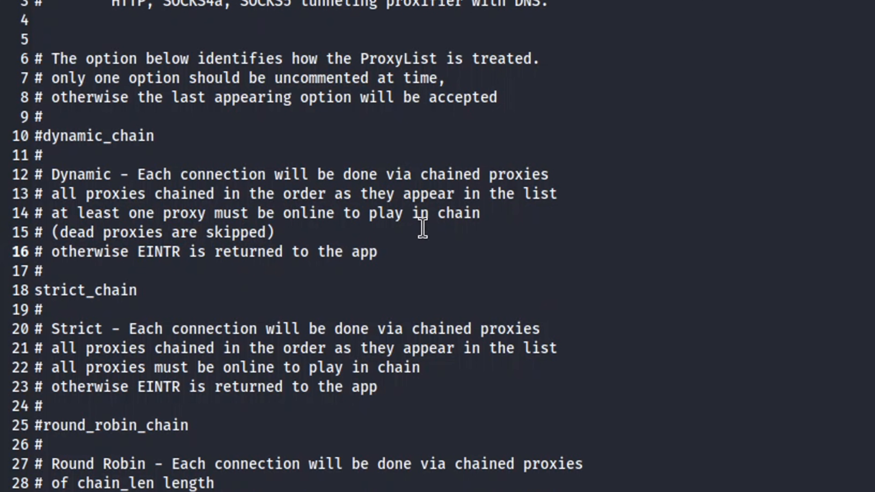
pyautogui.click(231, 251)
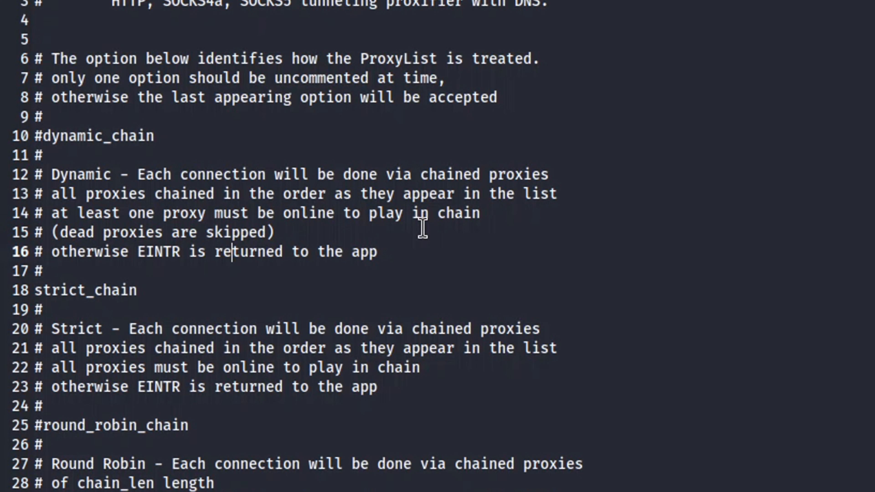
pyautogui.moveTo(362, 251)
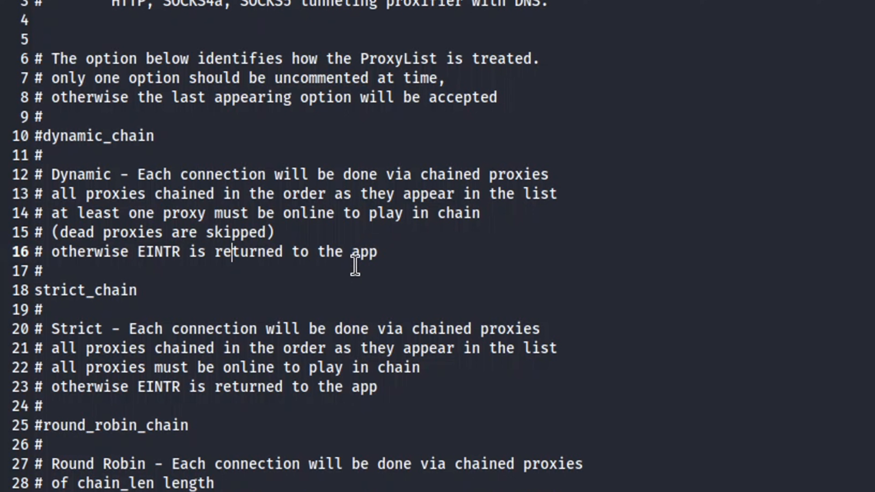
pyautogui.moveTo(226, 300)
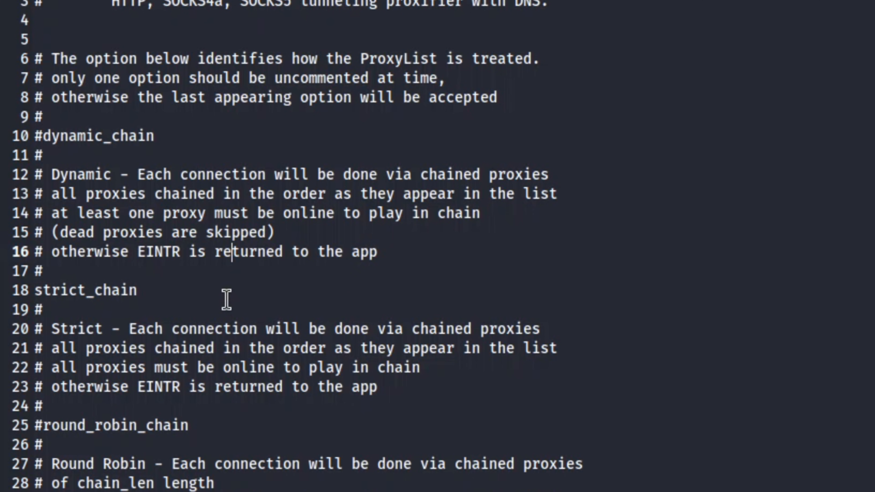
pyautogui.moveTo(247, 261)
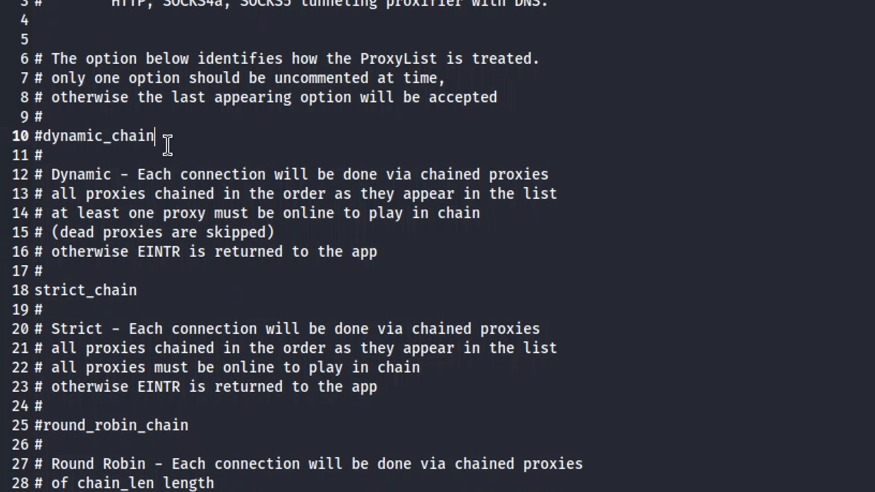
pyautogui.doubleClick(101, 136)
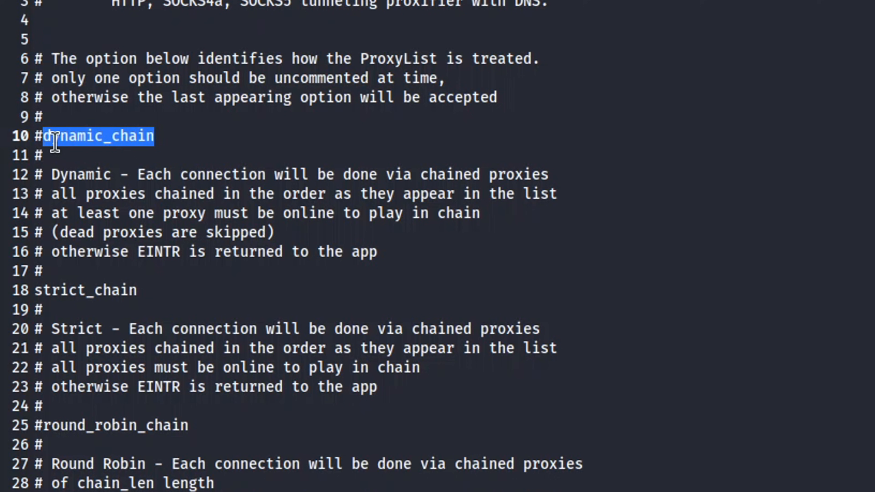
pyautogui.scroll(-3)
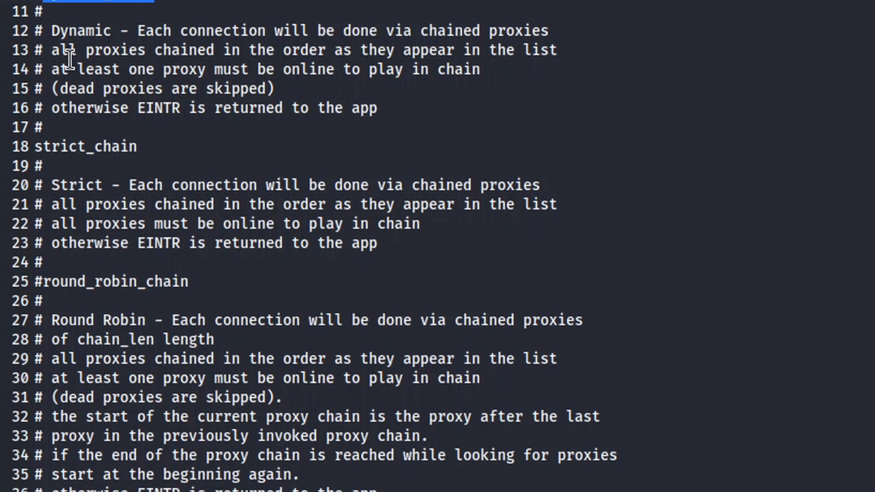
pyautogui.doubleClick(84, 146)
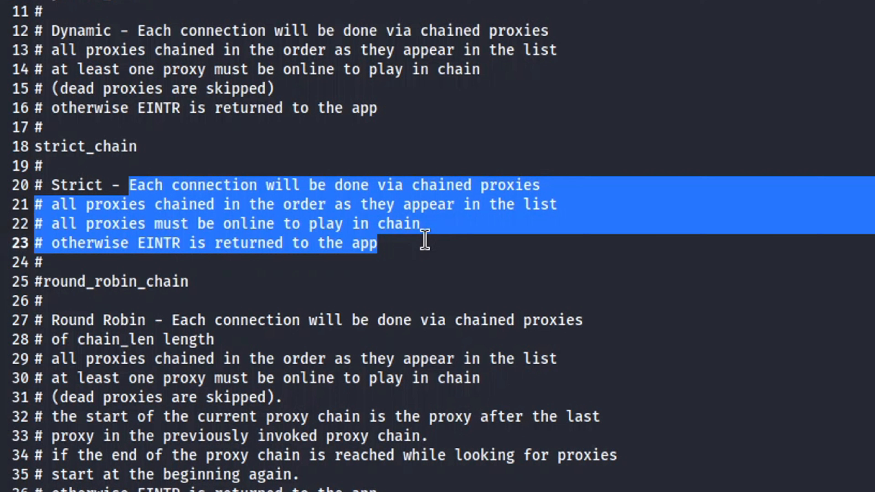
pyautogui.click(378, 243)
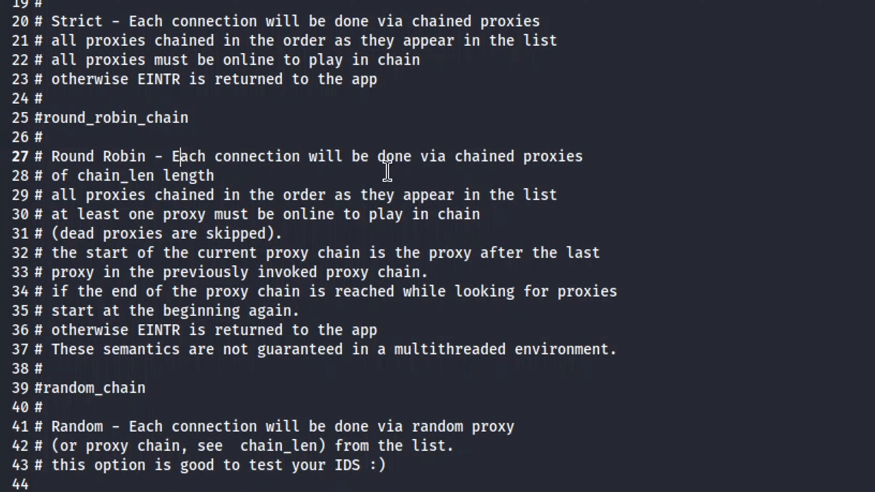
pyautogui.doubleClick(115, 176)
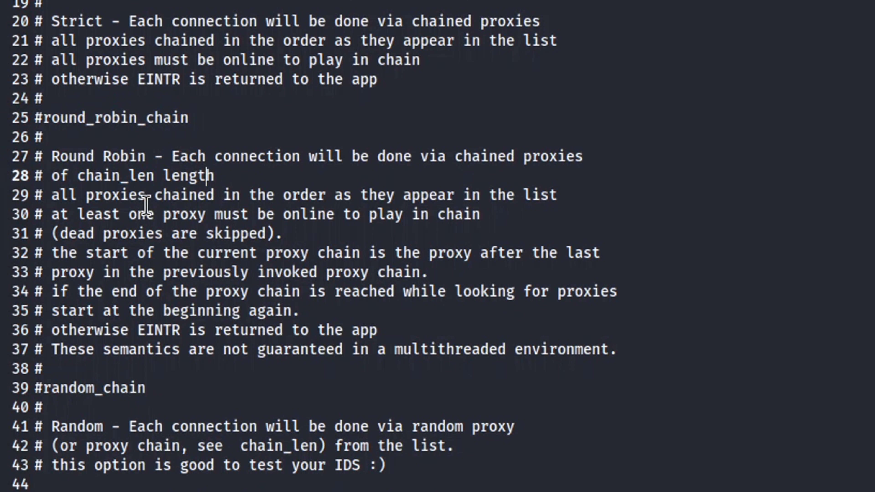
pyautogui.doubleClick(539, 195)
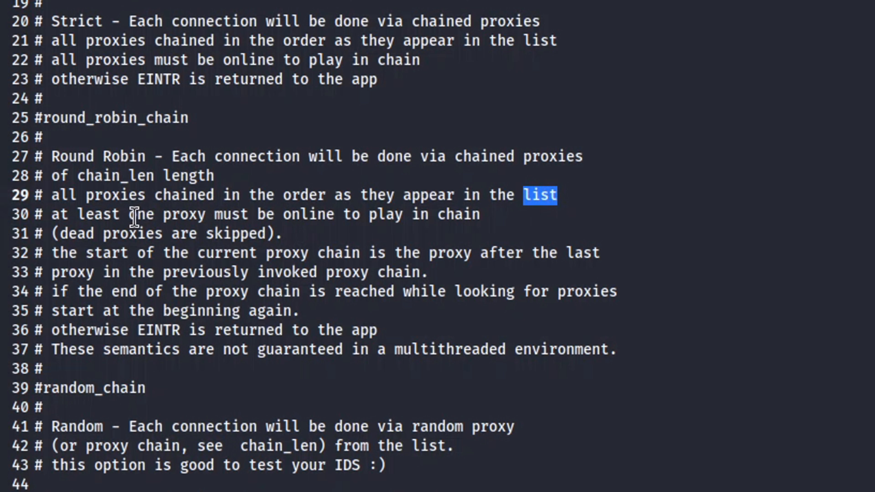
pyautogui.doubleClick(307, 214)
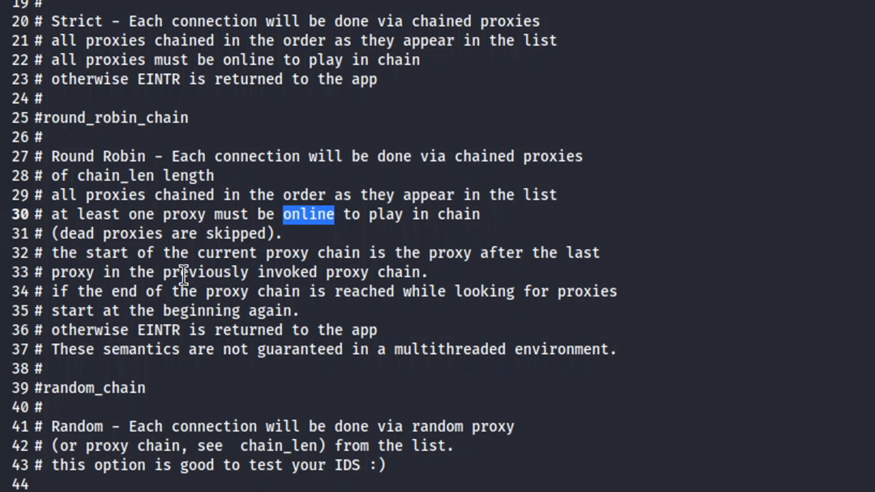
pyautogui.doubleClick(141, 273)
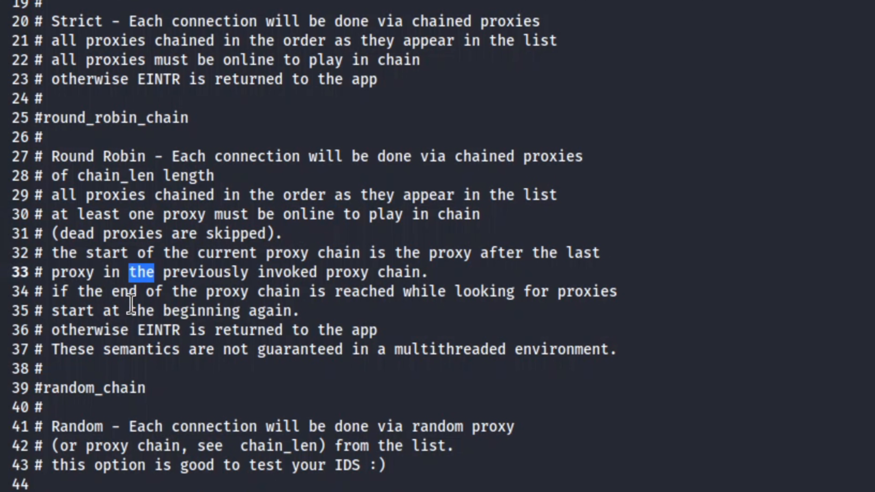
pyautogui.doubleClick(394, 273)
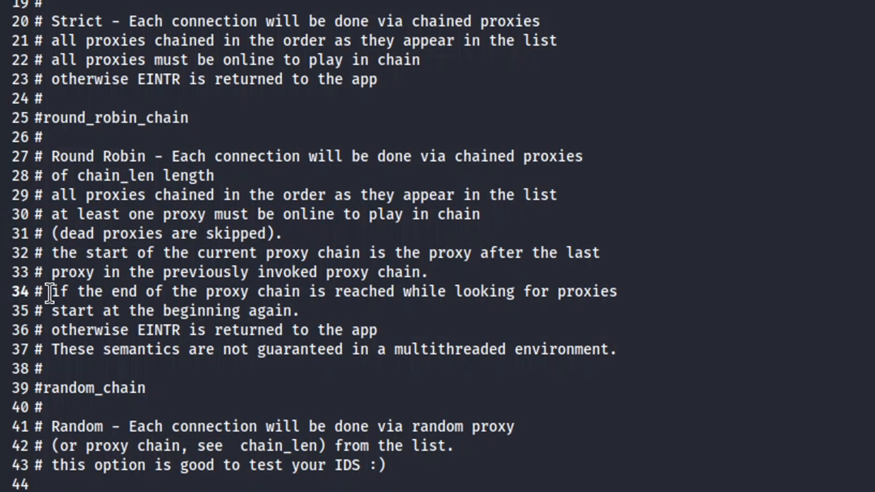
pyautogui.moveTo(47, 292); pyautogui.dragTo(299, 311)
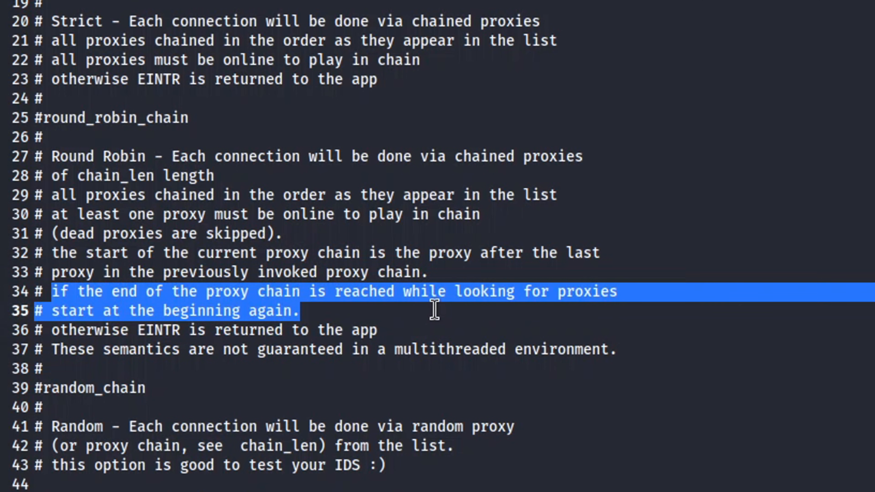
pyautogui.click(298, 311)
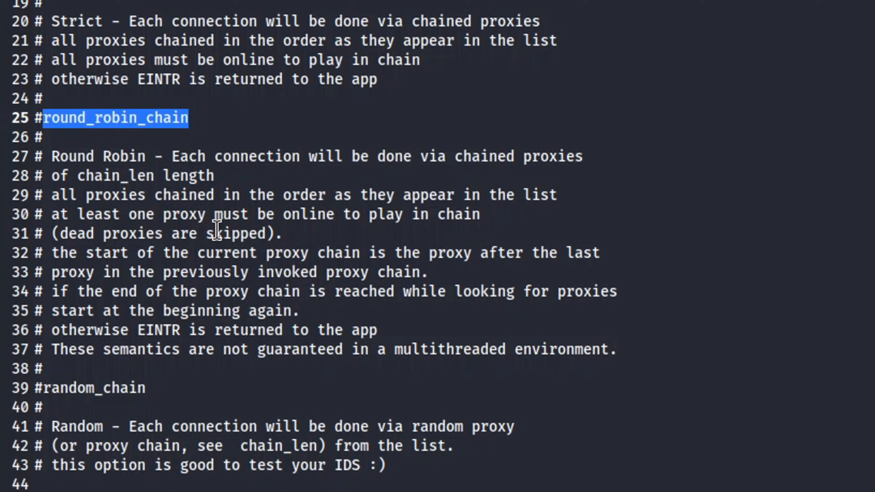
pyautogui.moveTo(217, 228)
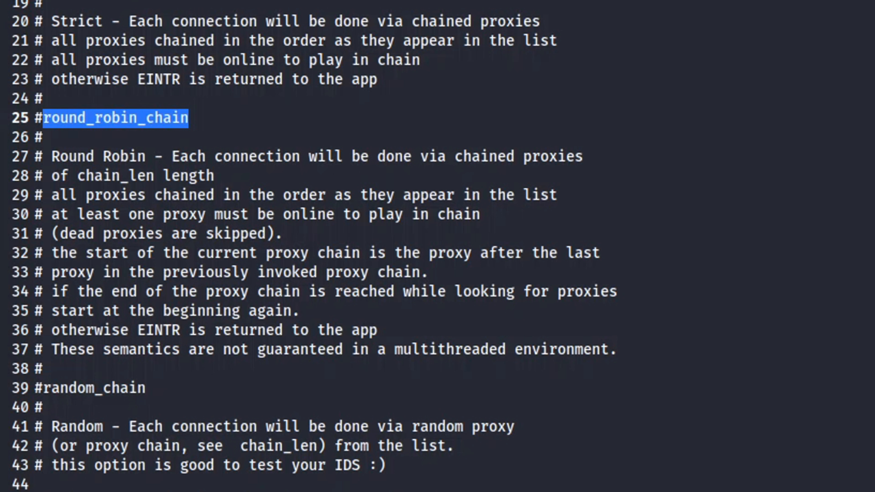
pyautogui.moveTo(257, 232)
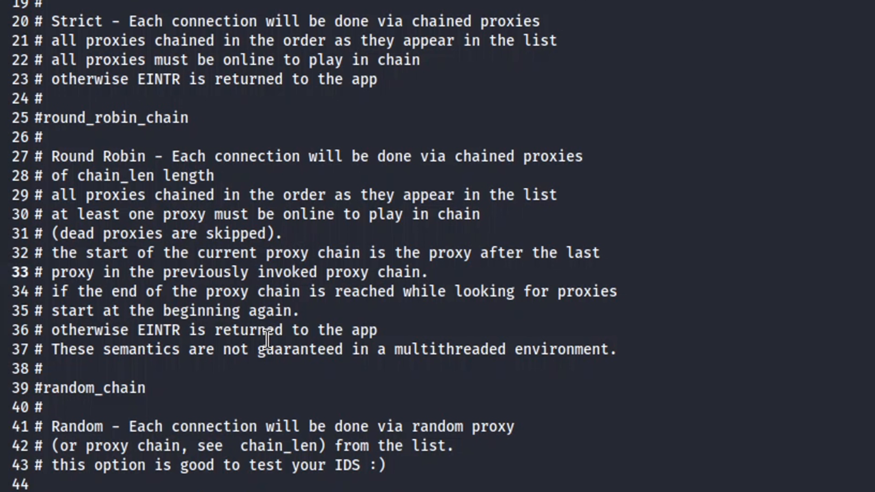
pyautogui.scroll(-3)
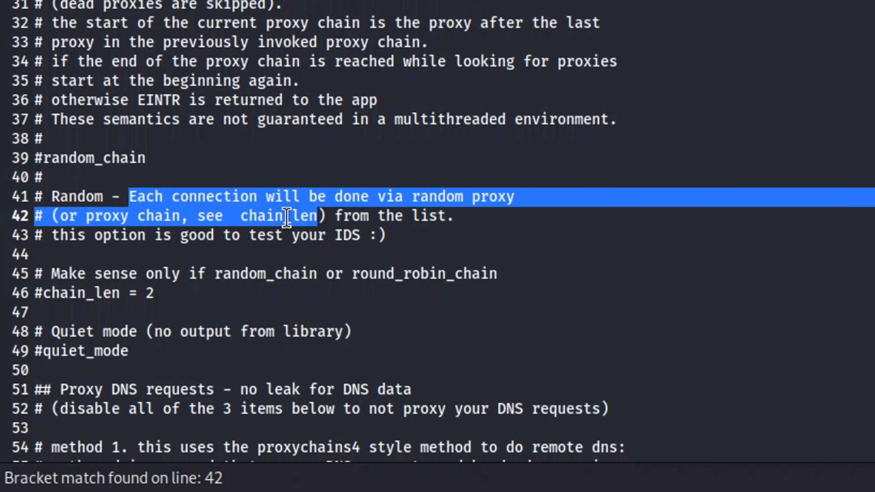
pyautogui.doubleClick(389, 216)
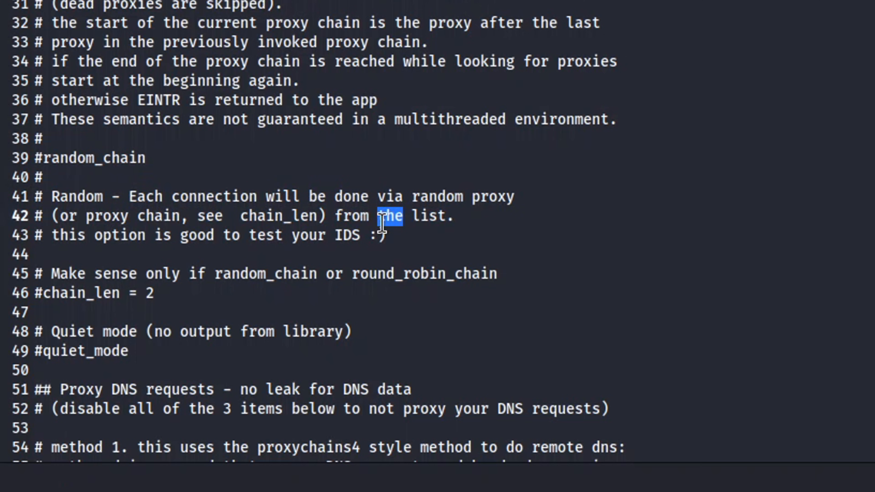
pyautogui.moveTo(148, 257)
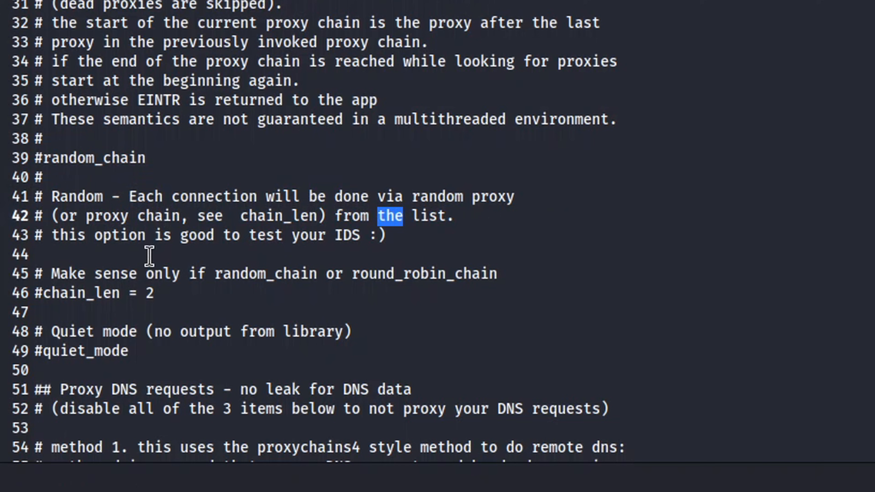
pyautogui.doubleClick(345, 235)
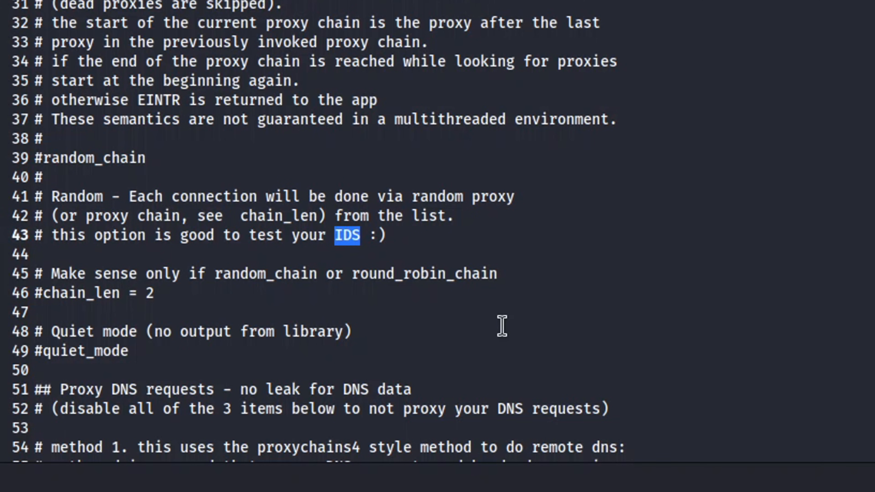
pyautogui.click(379, 234)
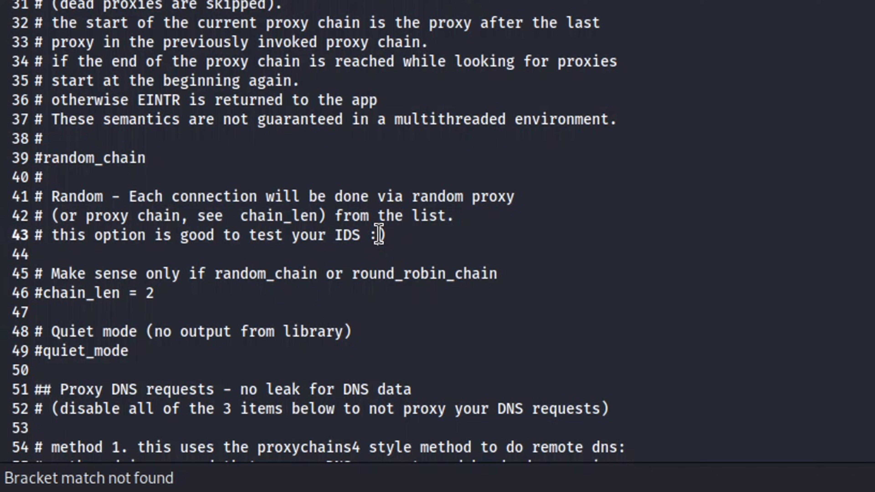
pyautogui.moveTo(170, 166)
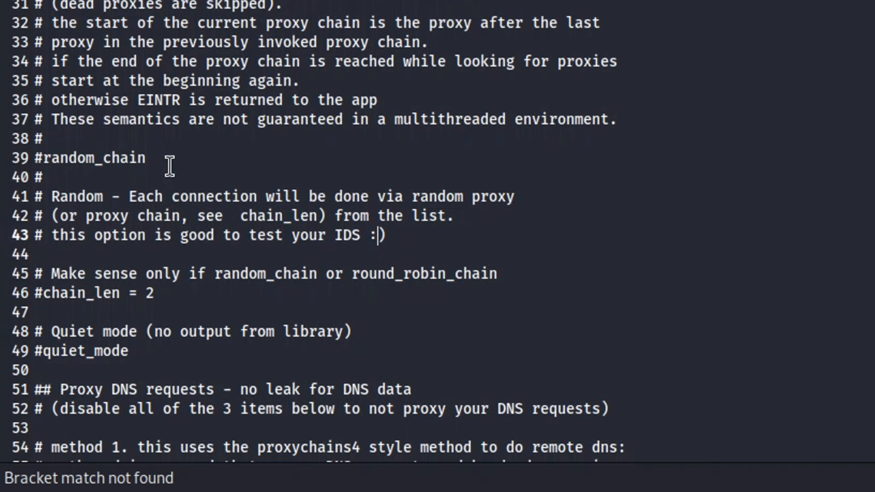
pyautogui.doubleClick(89, 158)
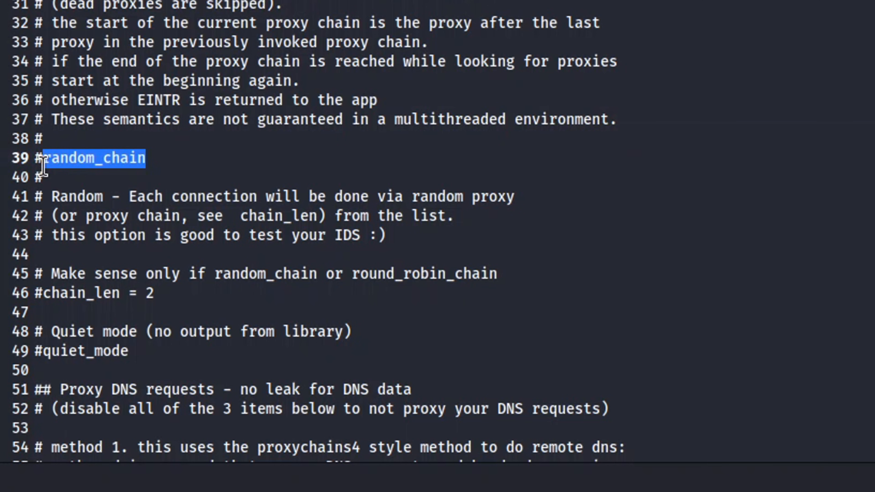
pyautogui.moveTo(231, 193)
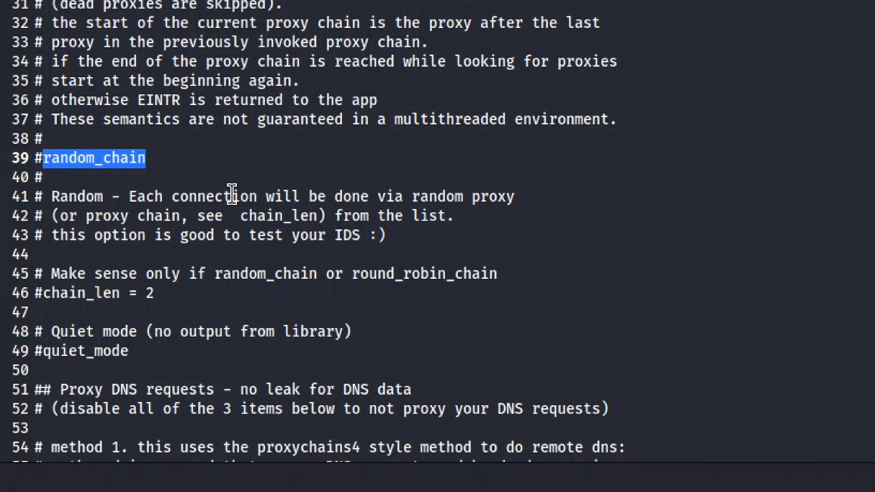
pyautogui.moveTo(209, 217)
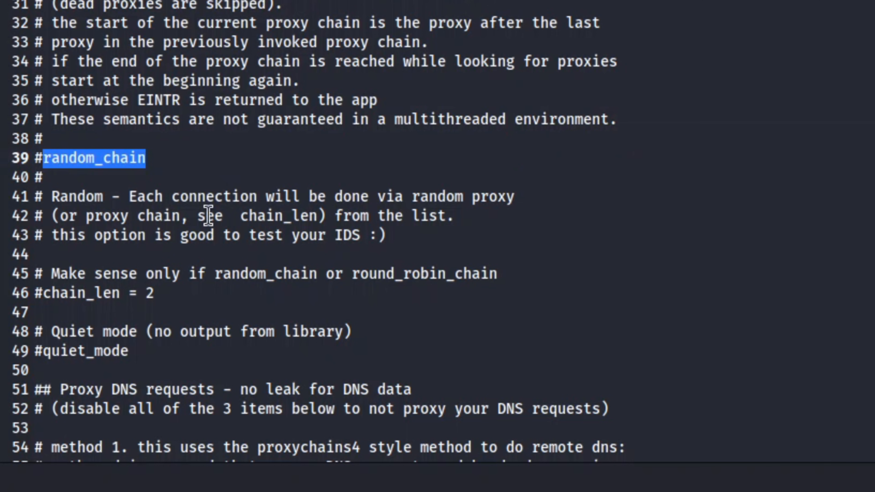
pyautogui.moveTo(209, 234)
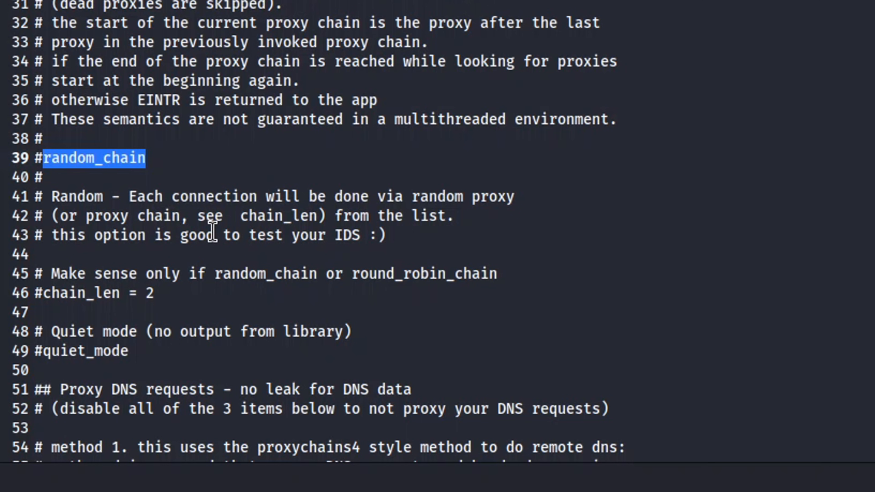
pyautogui.doubleClick(345, 235)
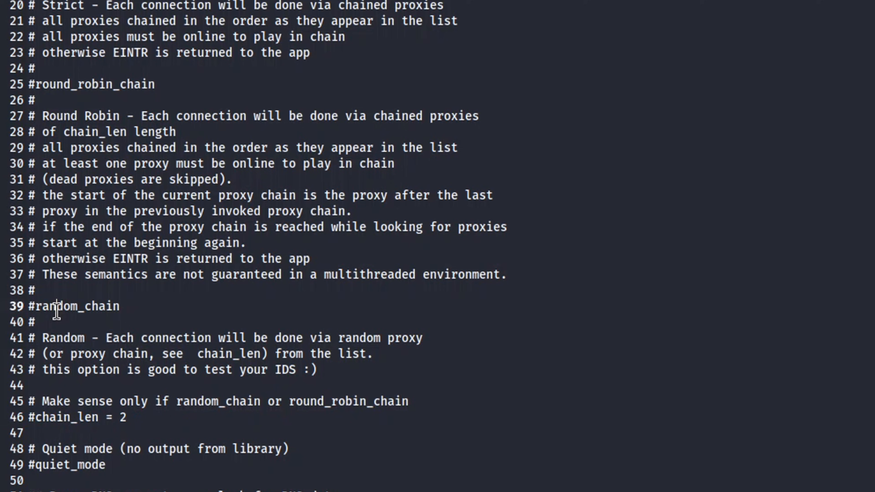
pyautogui.doubleClick(229, 353)
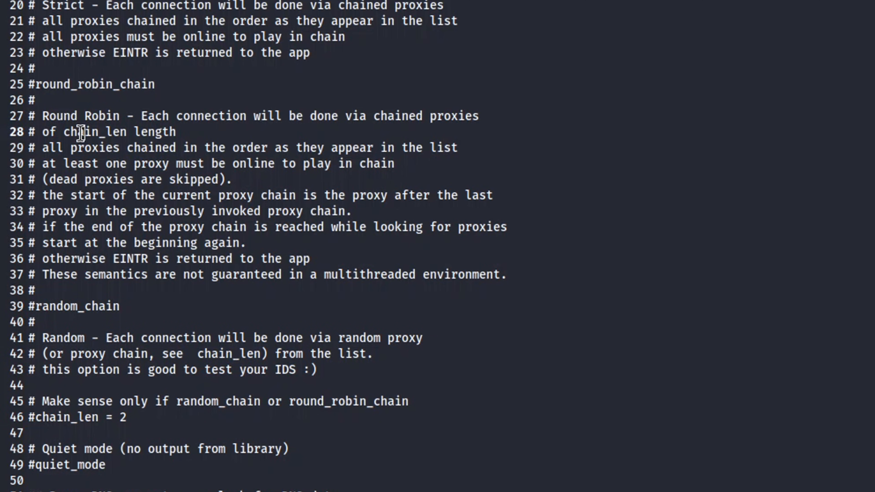
pyautogui.doubleClick(78, 417)
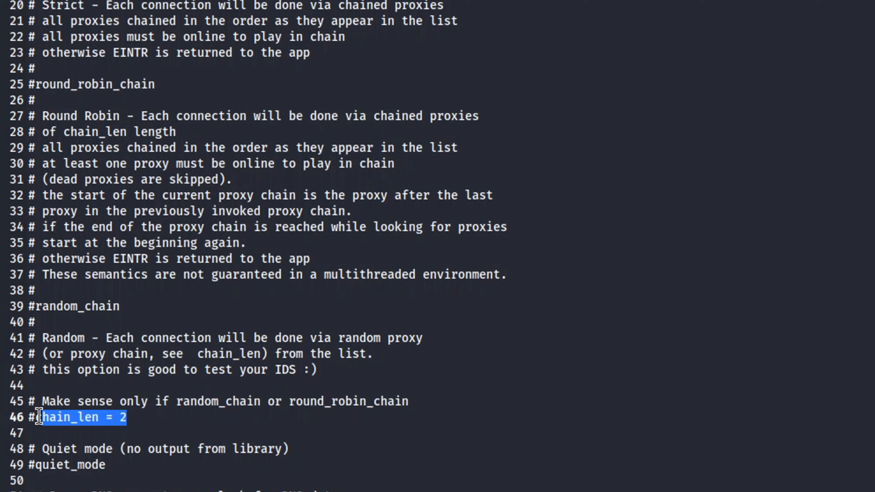
pyautogui.click(181, 419)
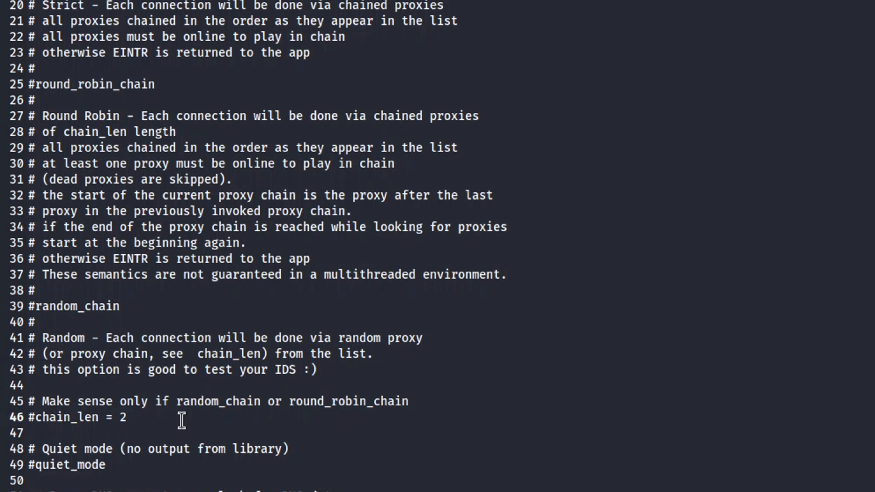
pyautogui.moveTo(129, 419)
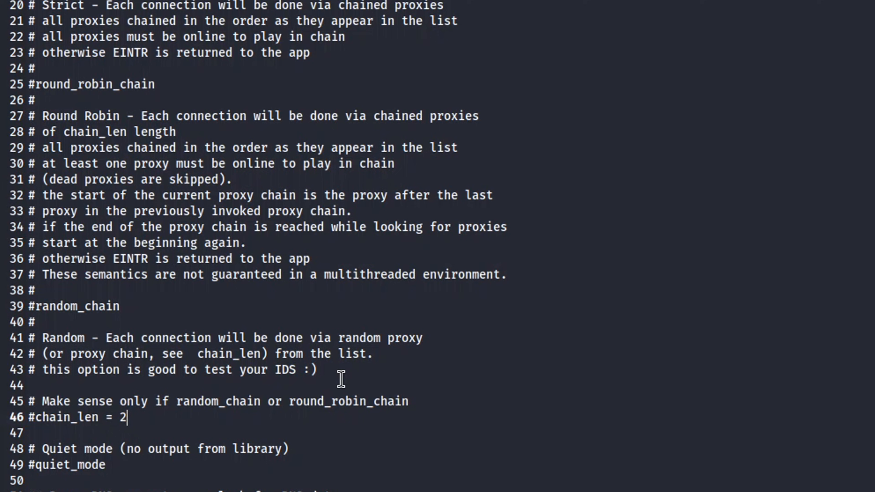
pyautogui.scroll(-3)
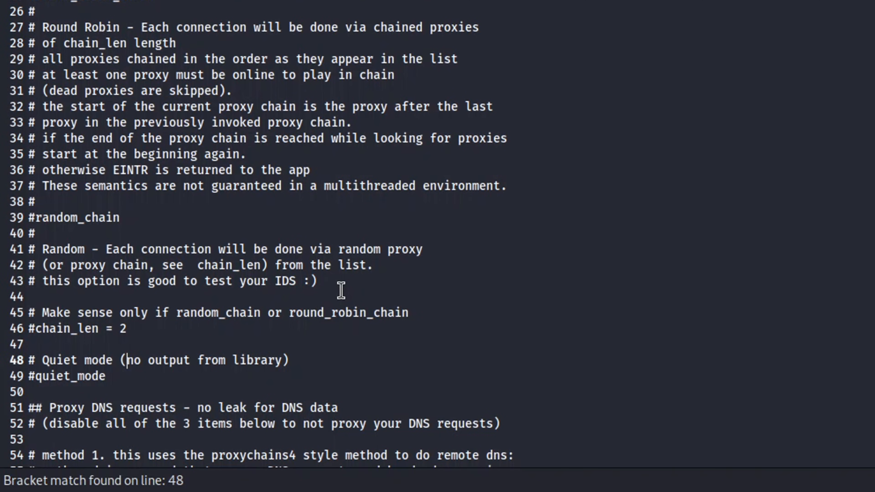
pyautogui.doubleClick(58, 360)
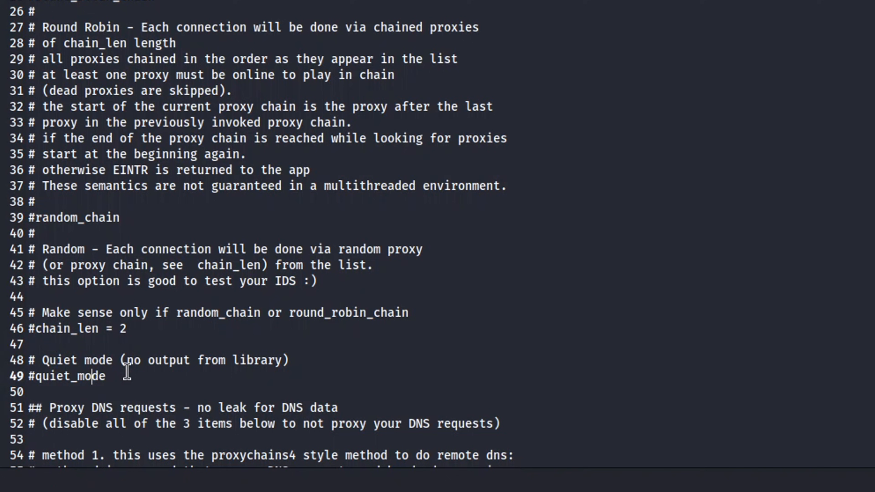
pyautogui.doubleClick(89, 376)
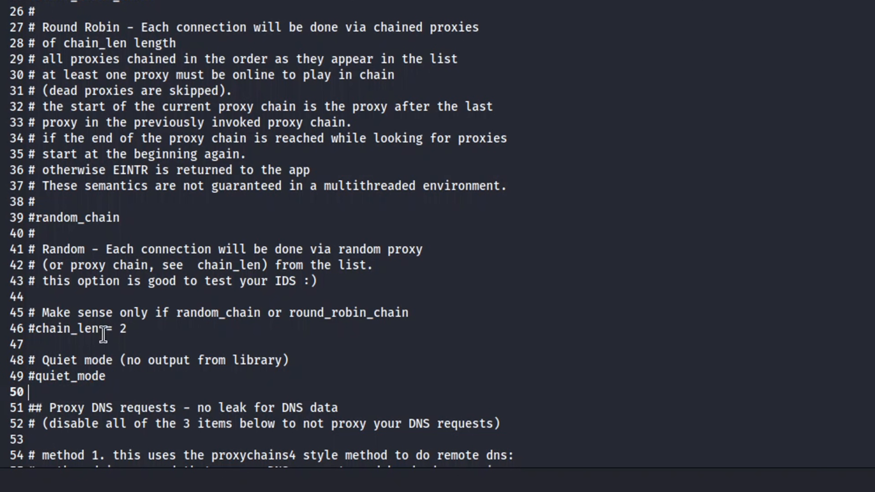
pyautogui.doubleClick(70, 376)
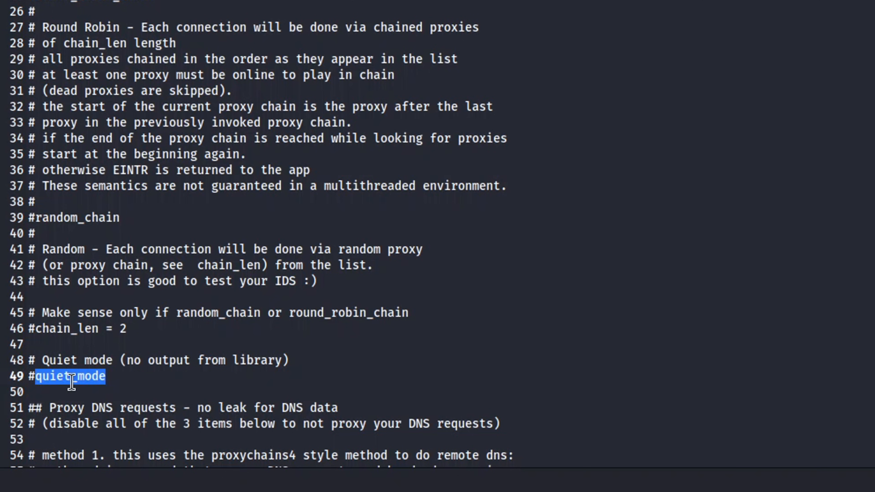
pyautogui.moveTo(203, 360)
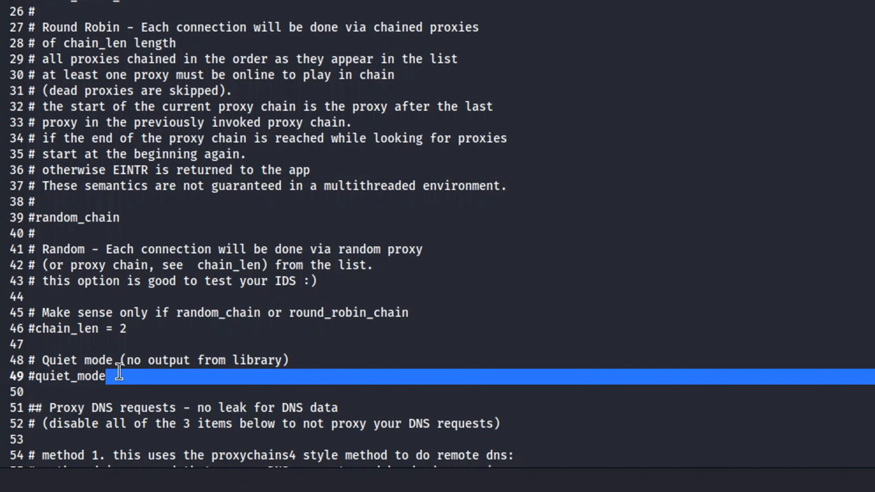
pyautogui.click(117, 375)
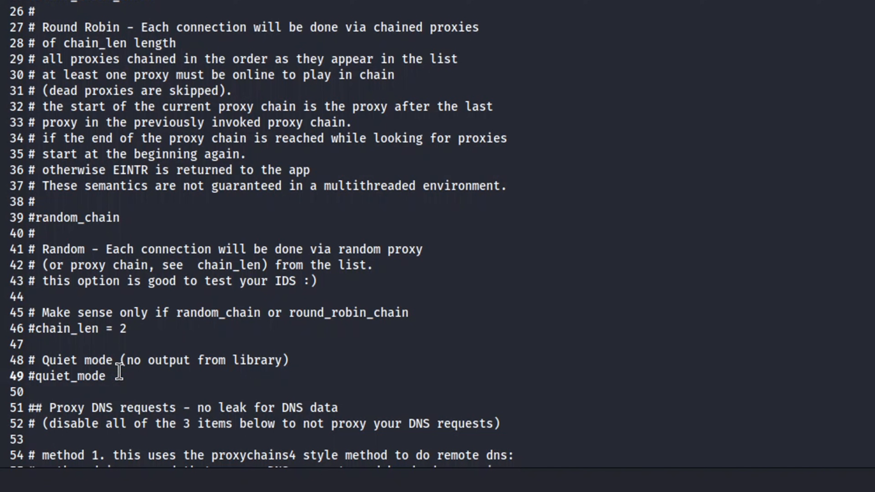
pyautogui.click(102, 376)
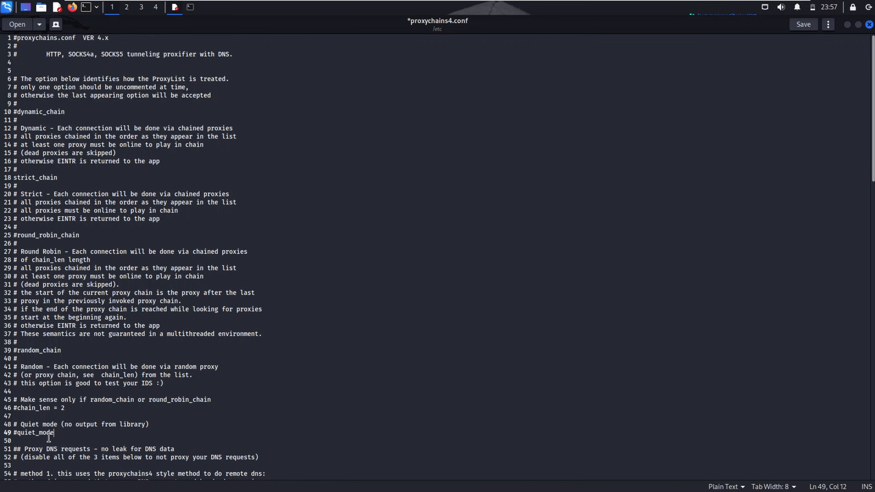
pyautogui.moveTo(43, 255)
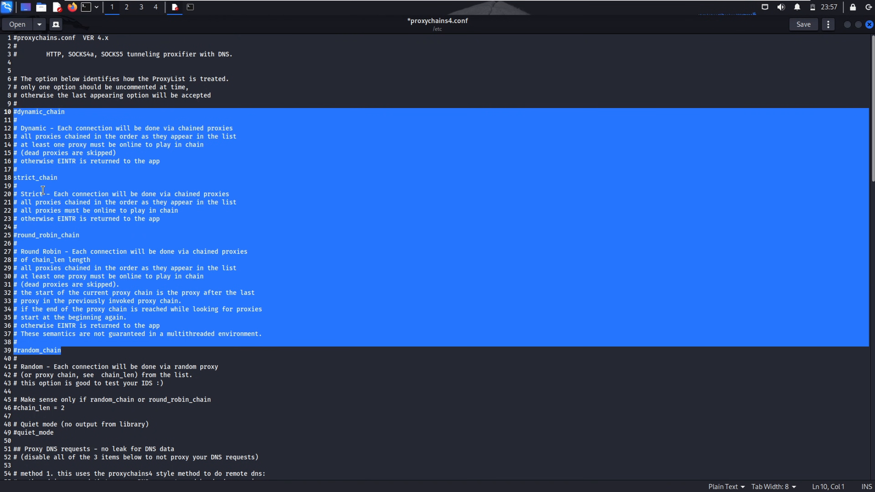
pyautogui.click(18, 186)
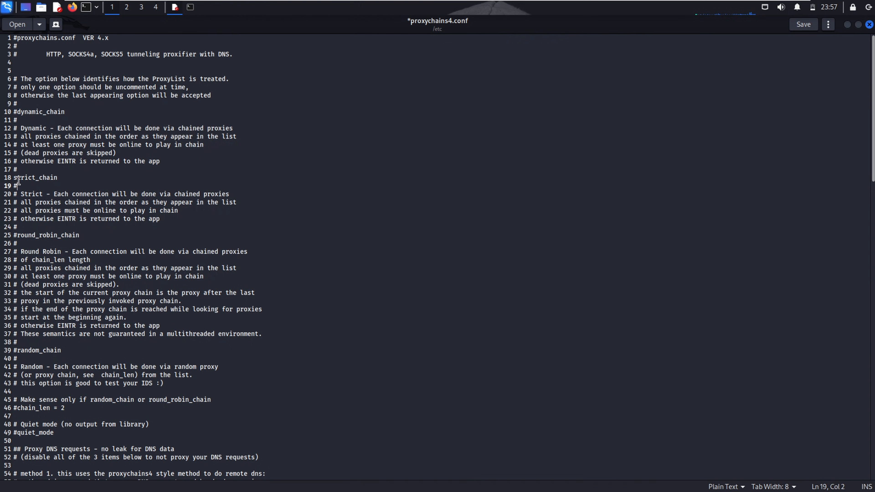
pyautogui.click(20, 177)
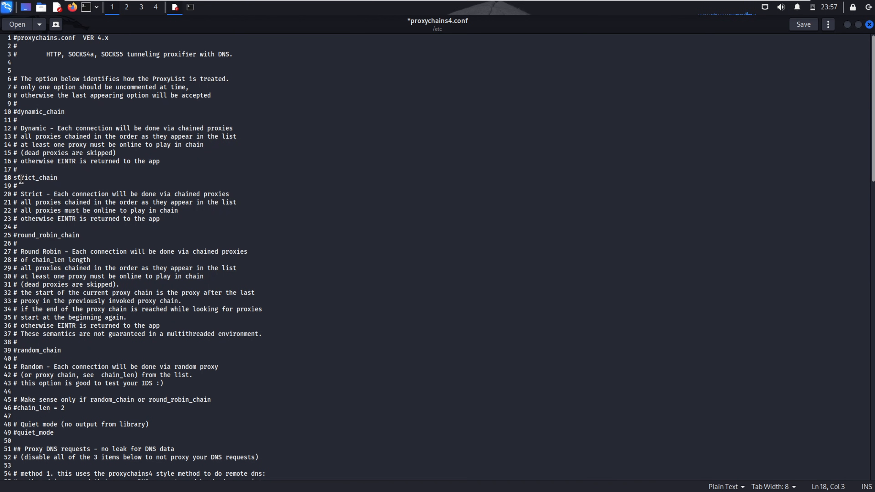
pyautogui.doubleClick(35, 177)
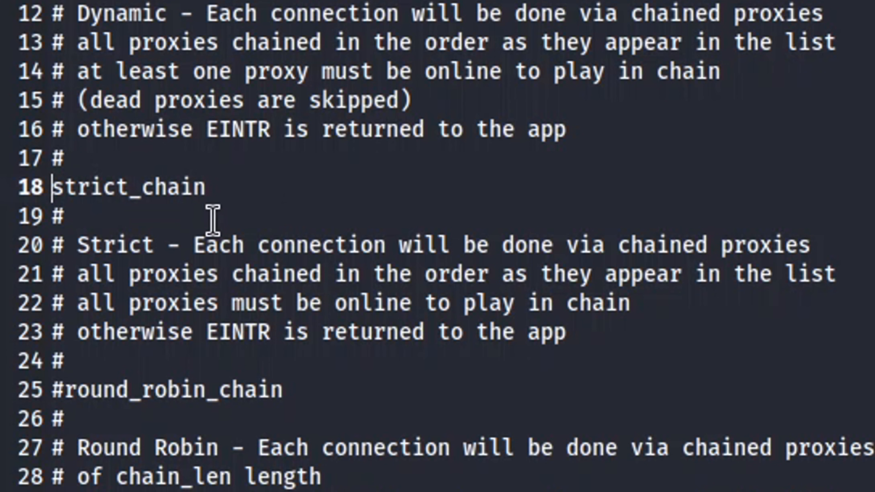
pyautogui.moveTo(383, 218)
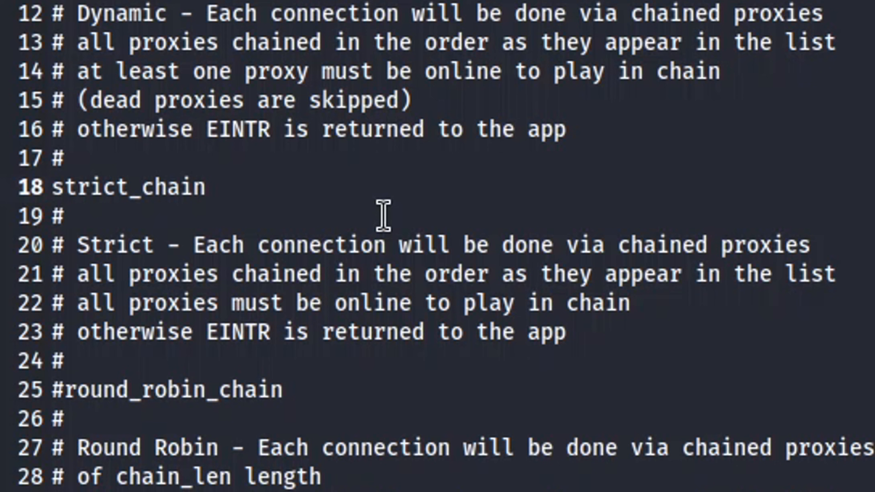
# Comment out strict_chain with '#' so round_robin_chain becomes the active mode.
pyautogui.write('#')
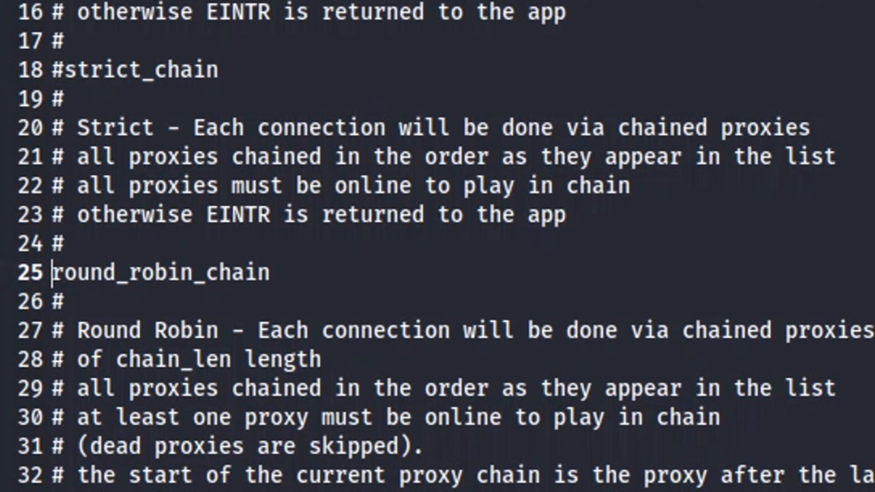
pyautogui.moveTo(73, 273)
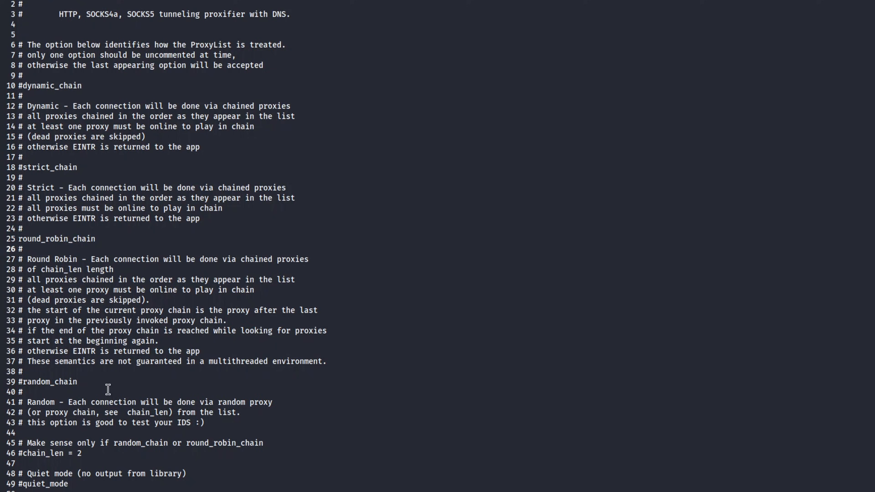
pyautogui.scroll(-3)
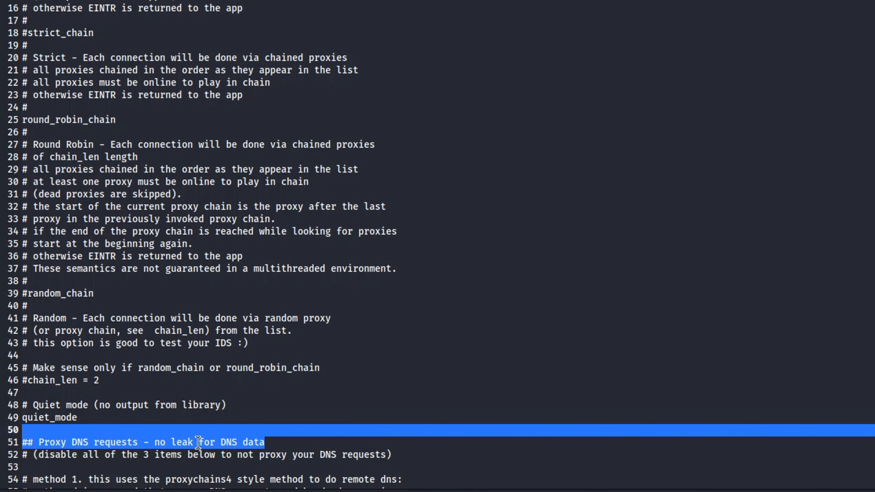
pyautogui.moveTo(199, 442)
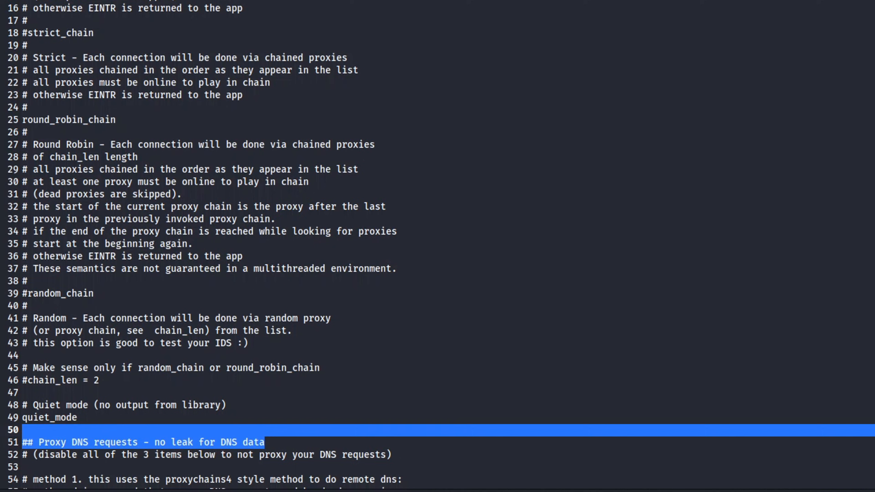
# Scroll down to the Proxy DNS requests section of proxychains4.conf.
pyautogui.scroll(-3)
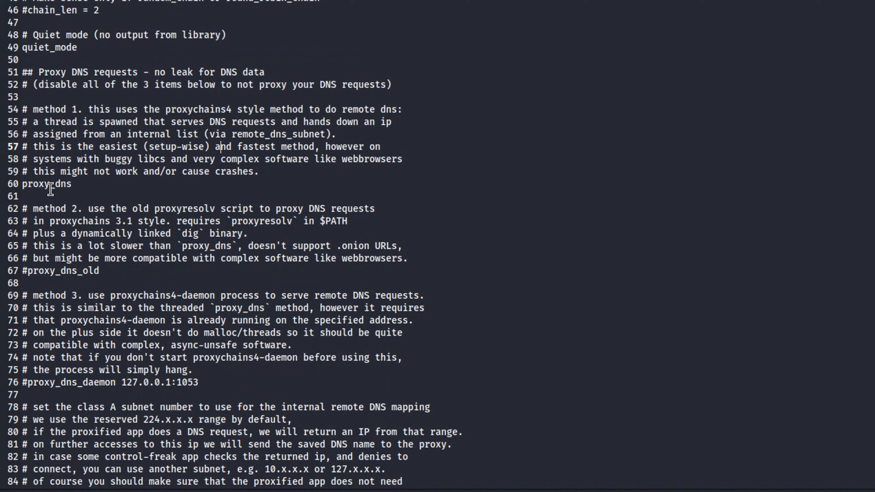
pyautogui.doubleClick(46, 184)
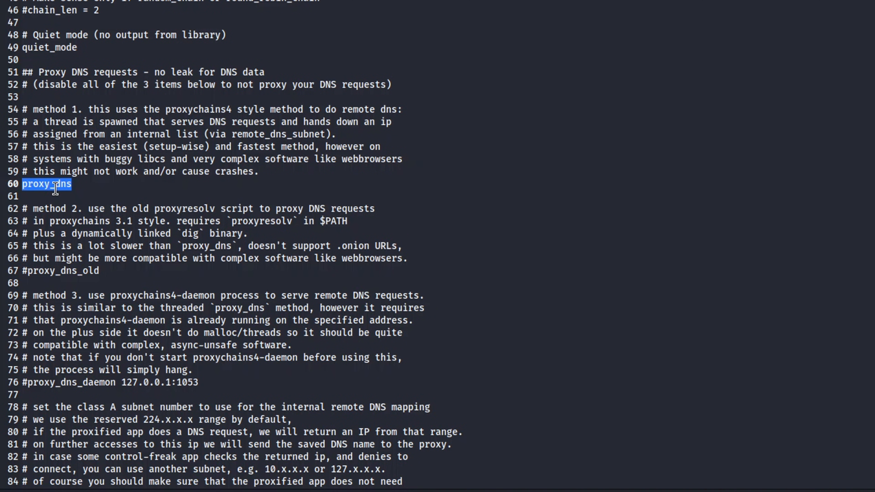
pyautogui.moveTo(76, 208)
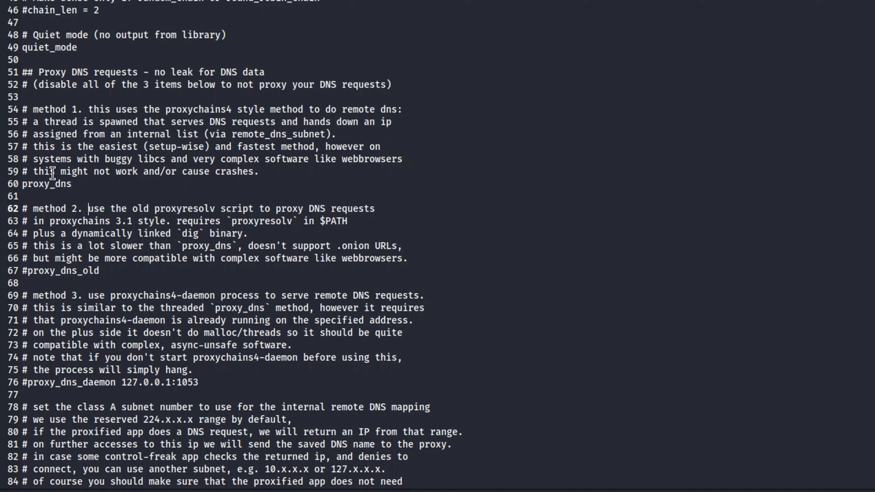
pyautogui.moveTo(64, 224)
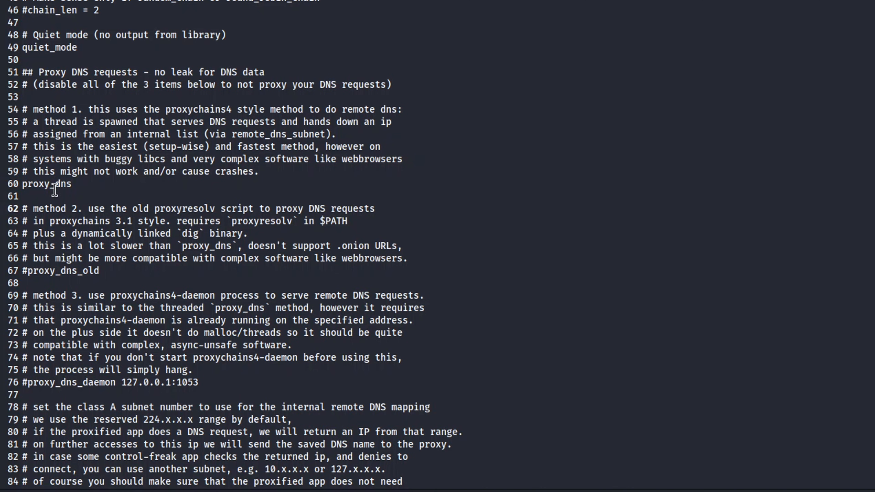
pyautogui.doubleClick(47, 185)
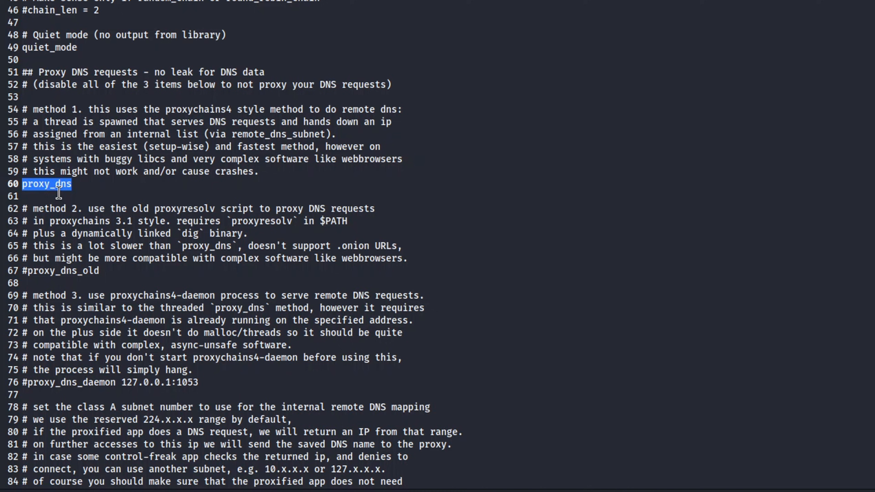
pyautogui.moveTo(114, 272)
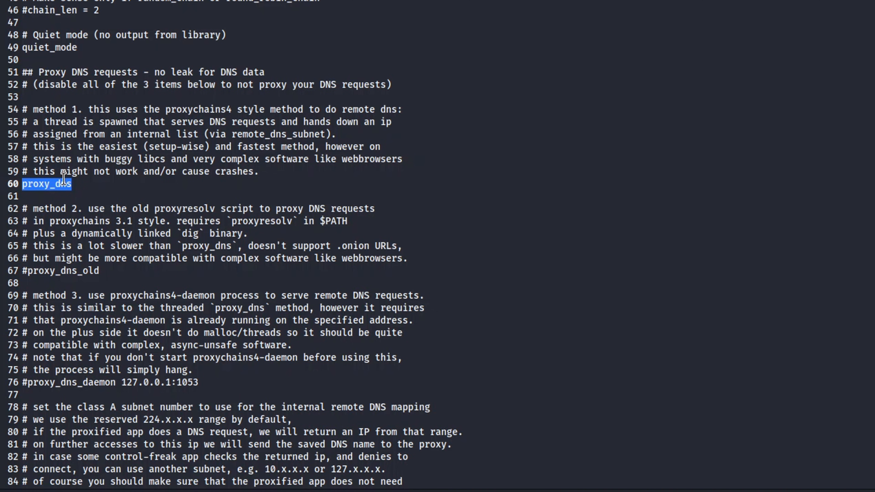
pyautogui.doubleClick(117, 160)
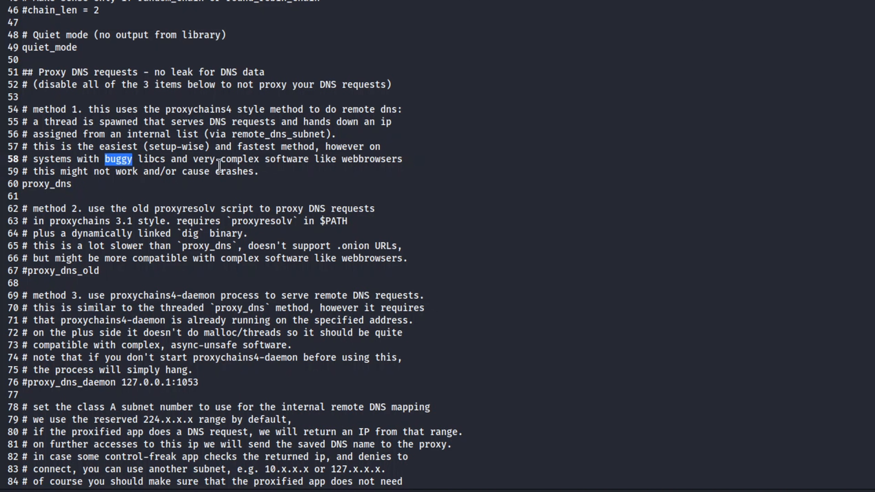
pyautogui.doubleClick(45, 171)
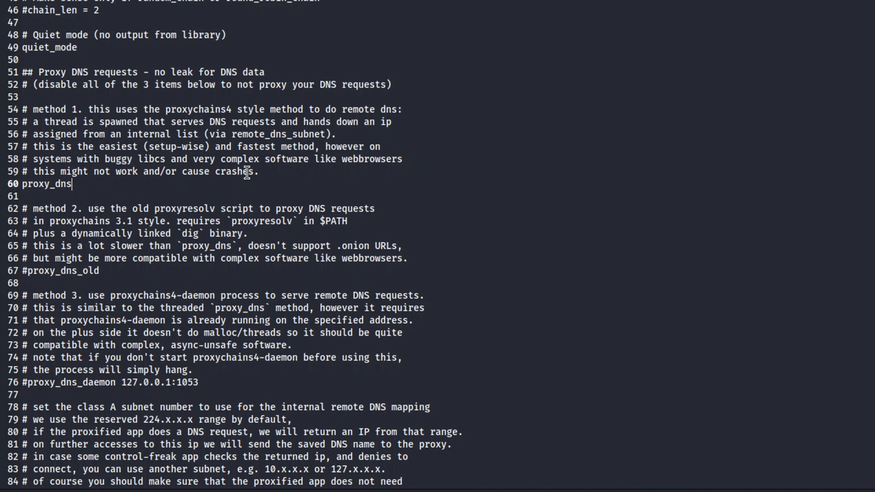
pyautogui.doubleClick(47, 184)
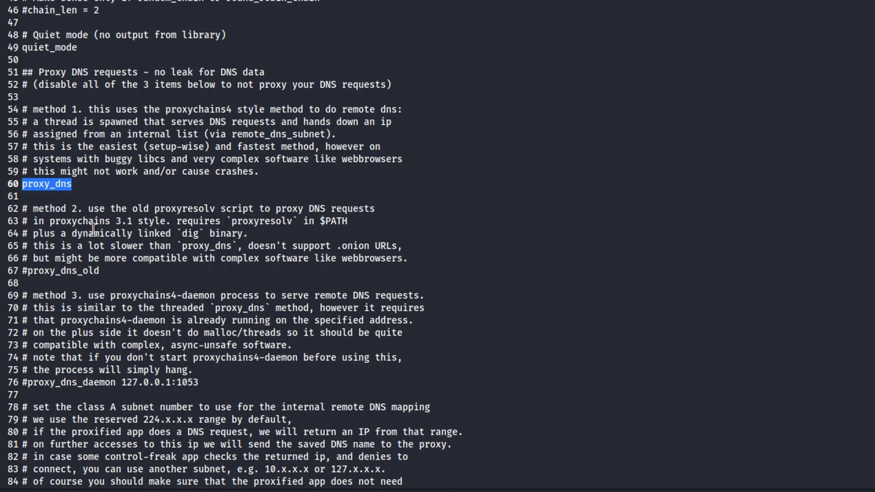
pyautogui.doubleClick(62, 271)
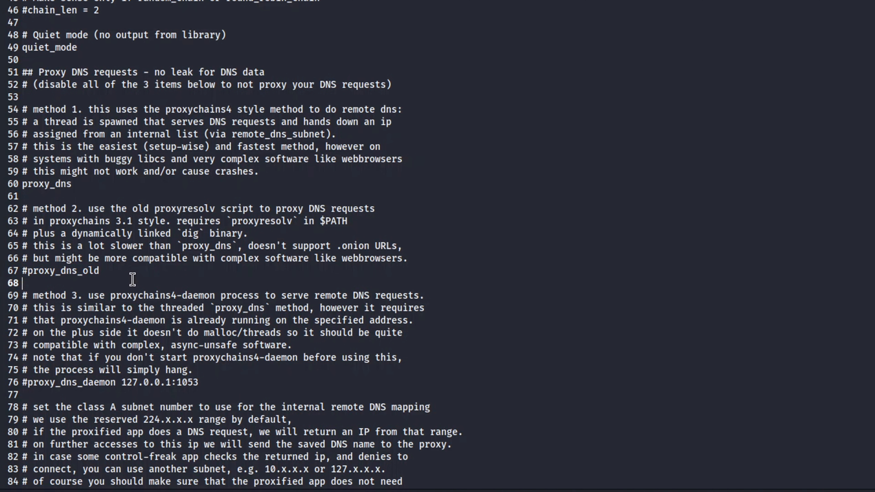
pyautogui.doubleClick(56, 271)
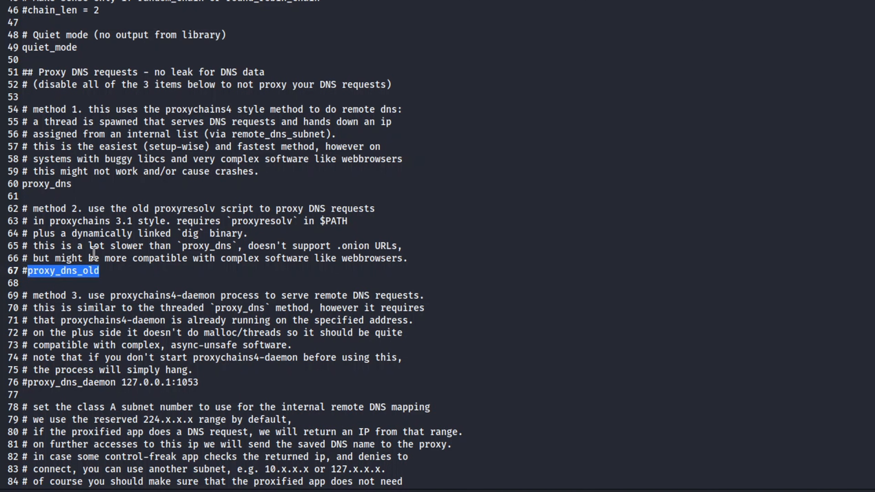
pyautogui.moveTo(49, 310)
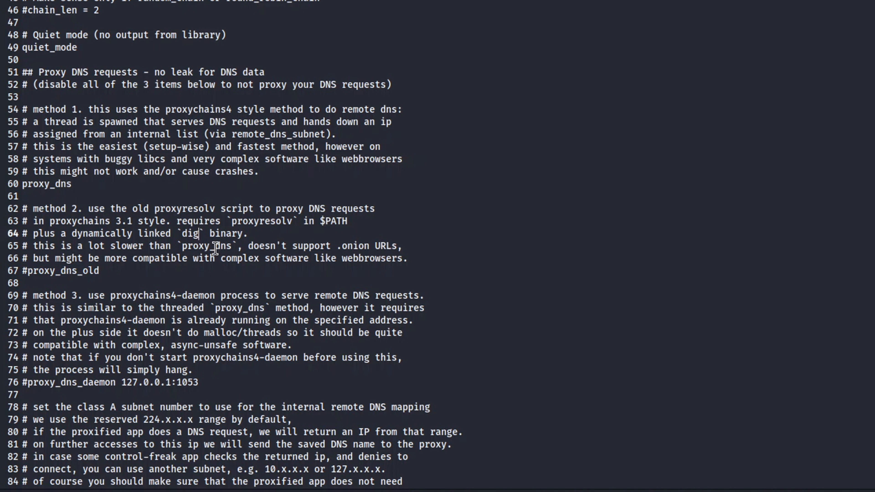
pyautogui.doubleClick(207, 245)
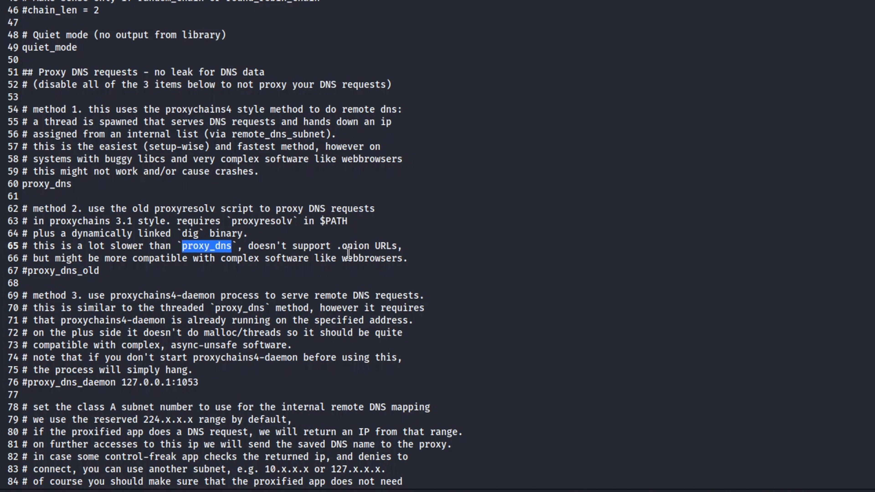
pyautogui.doubleClick(355, 246)
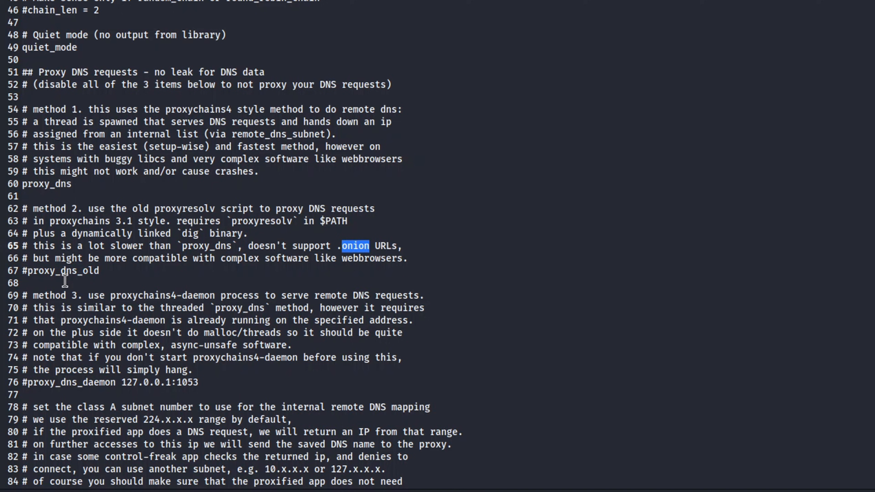
pyautogui.moveTo(52, 271)
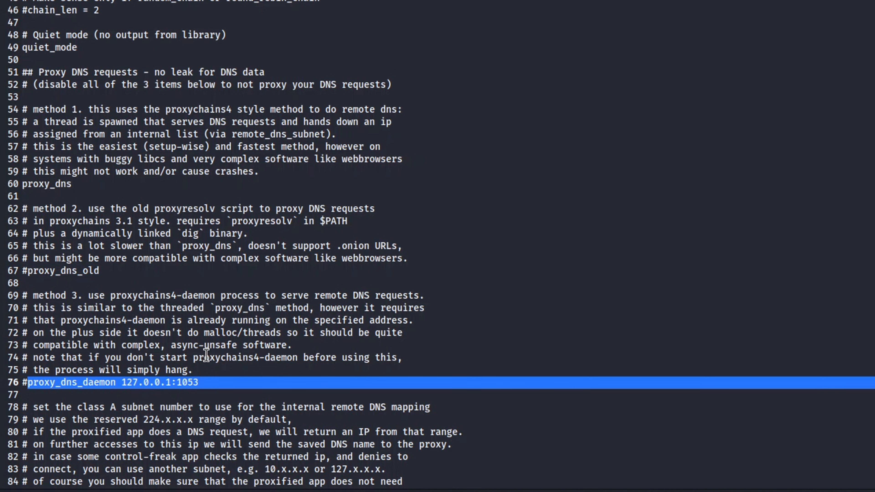
pyautogui.doubleClick(240, 308)
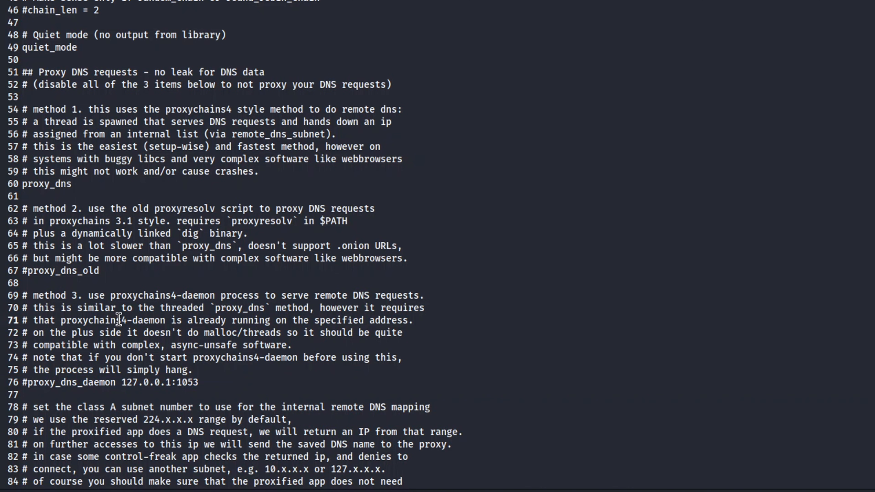
pyautogui.doubleClick(93, 320)
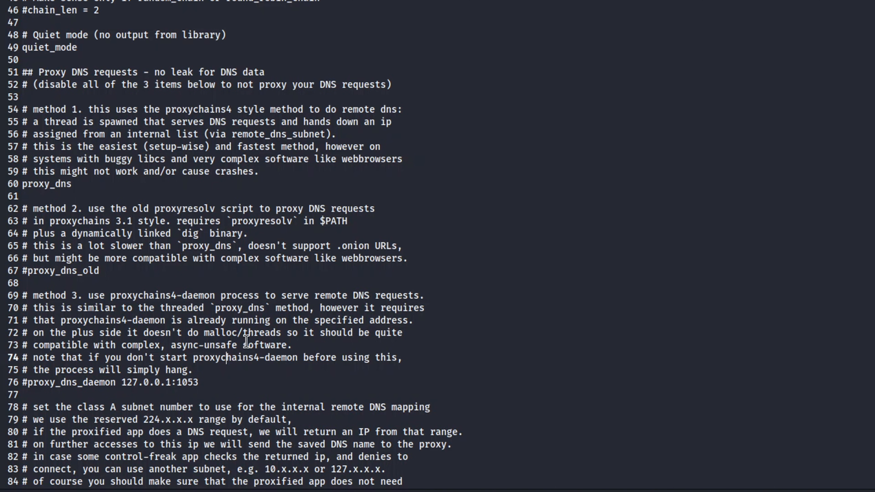
pyautogui.moveTo(150, 372)
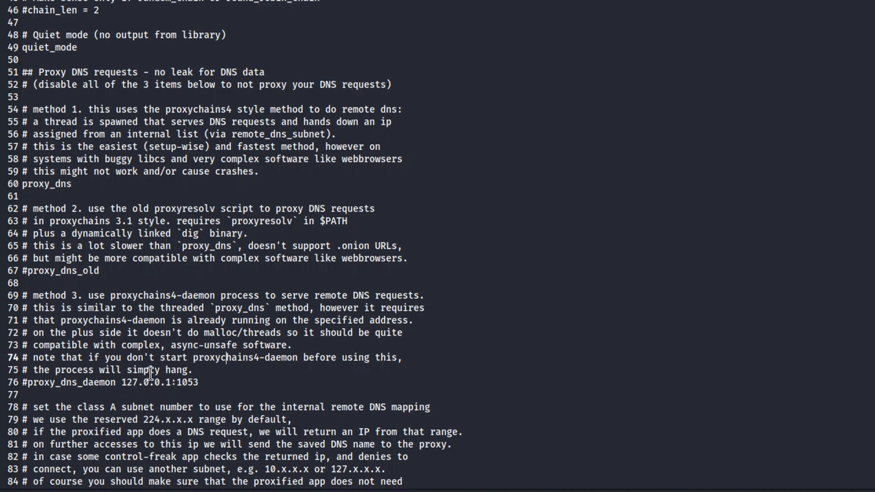
pyautogui.moveTo(259, 361)
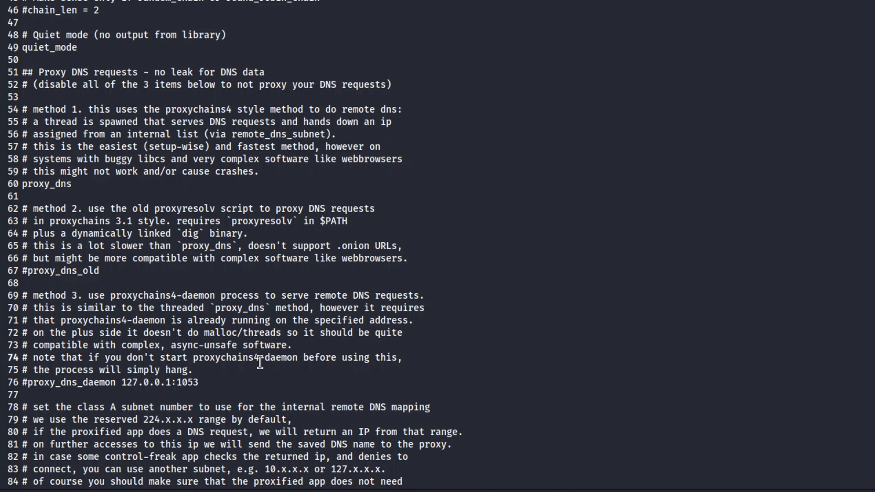
pyautogui.moveTo(174, 388)
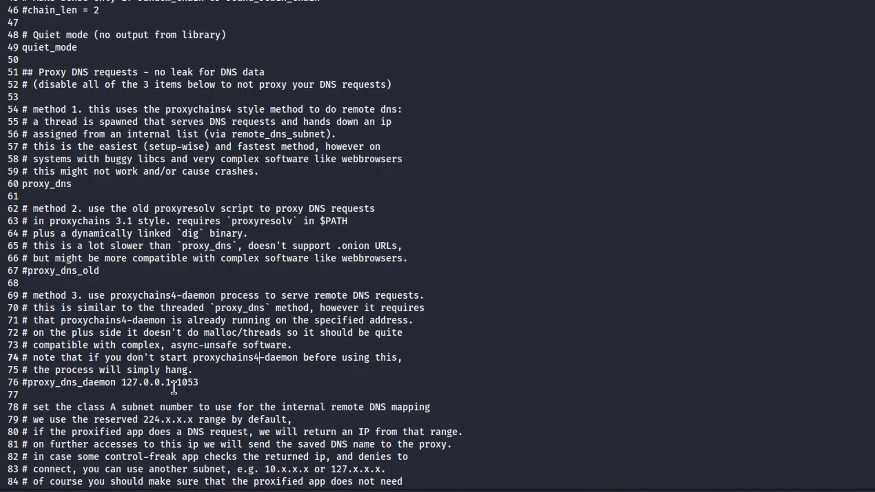
pyautogui.tripleClick(109, 383)
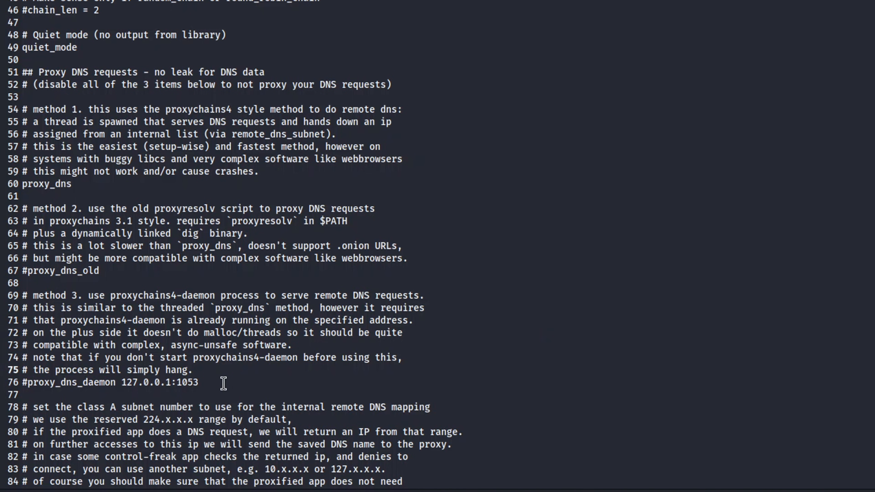
pyautogui.moveTo(52, 341); pyautogui.dragTo(223, 383)
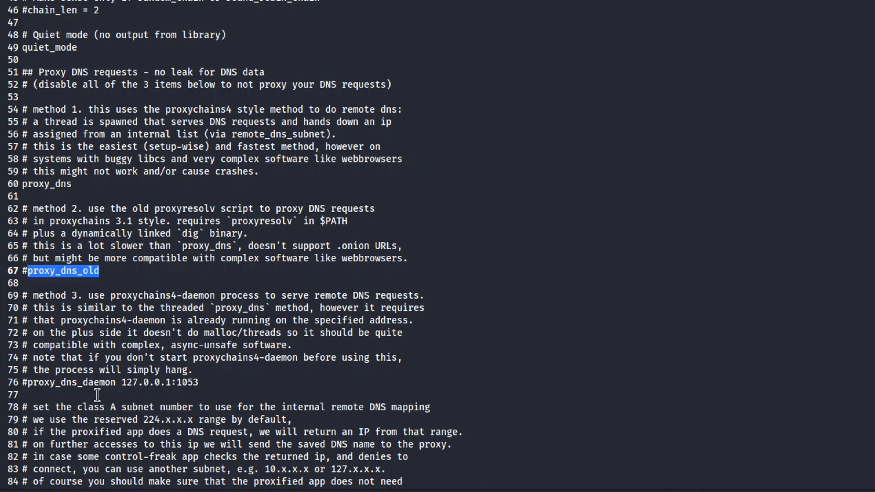
pyautogui.doubleClick(47, 185)
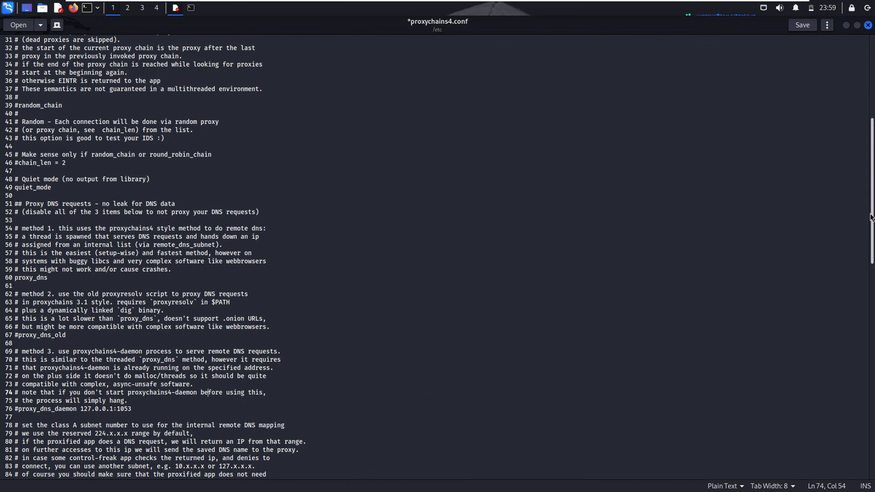
# Search Google for 'free proxy list' and open the Geonode and free-proxy-list.net results.
pyautogui.scroll(-3)
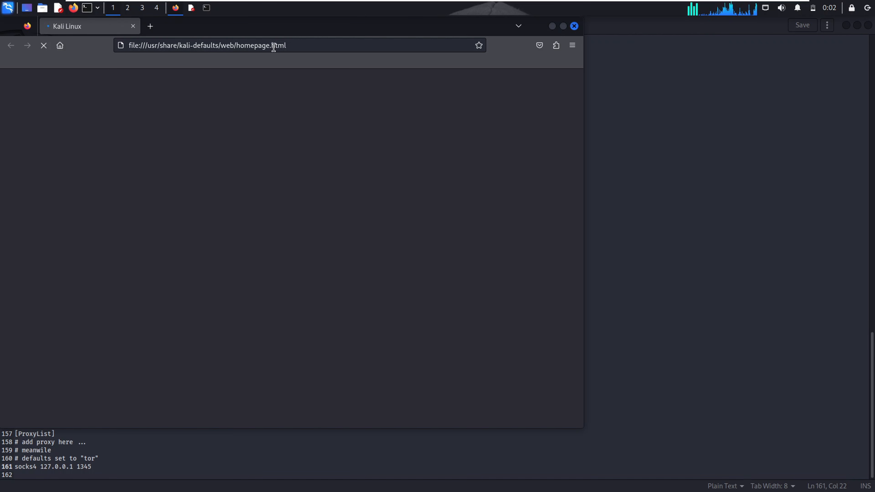
pyautogui.write('free+proxy+list#mmc=1')
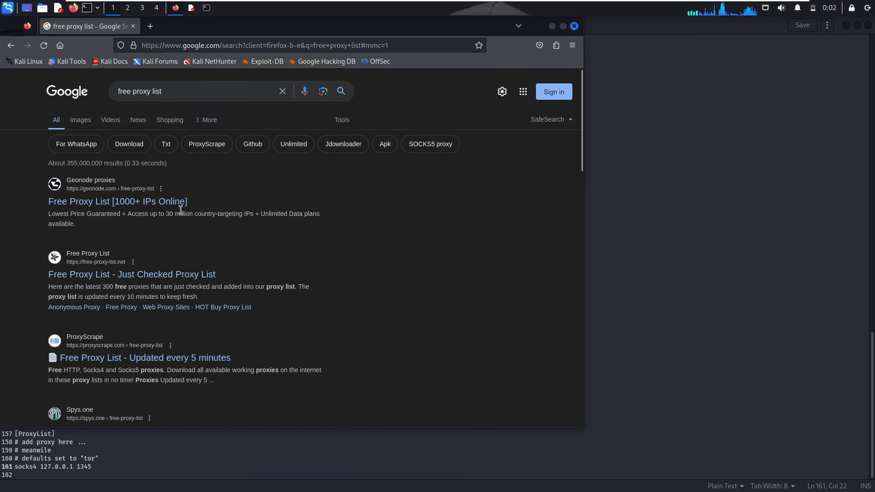
pyautogui.rightClick(118, 202)
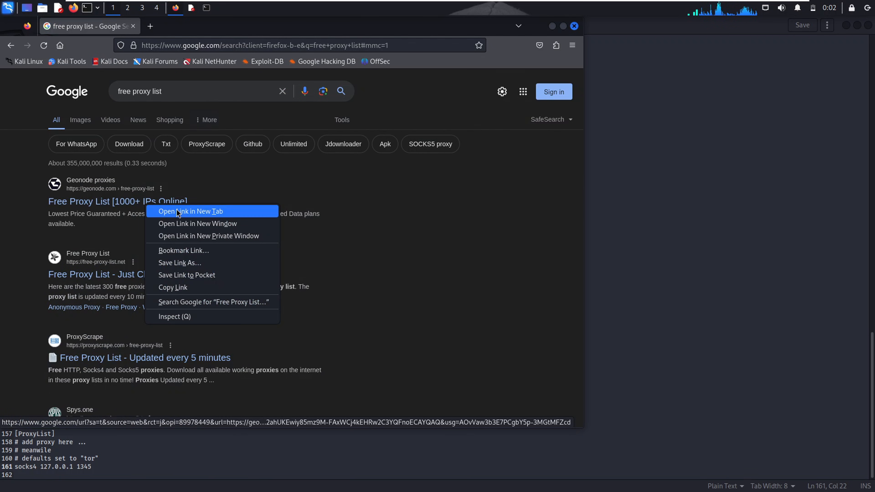
pyautogui.click(191, 211)
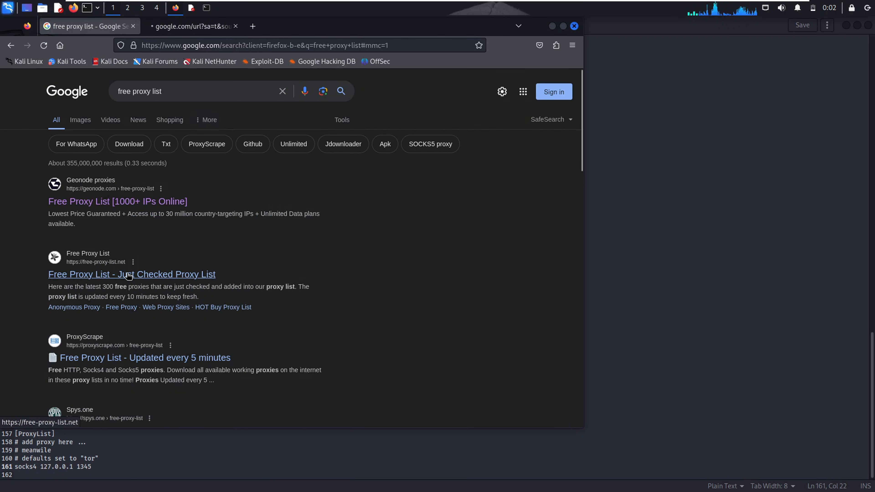
pyautogui.click(118, 201)
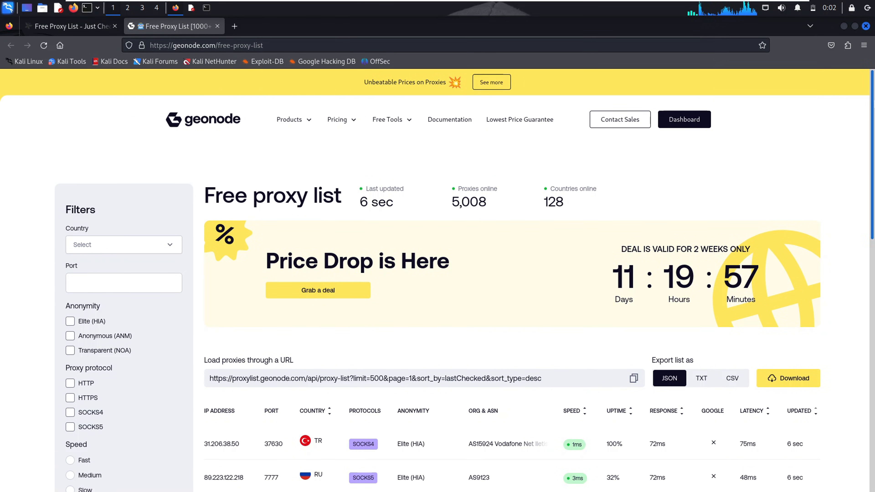
# Filter Geonode's list to HTTP, HTTPS, SOCKS4 and SOCKS5 proxies.
pyautogui.scroll(-3)
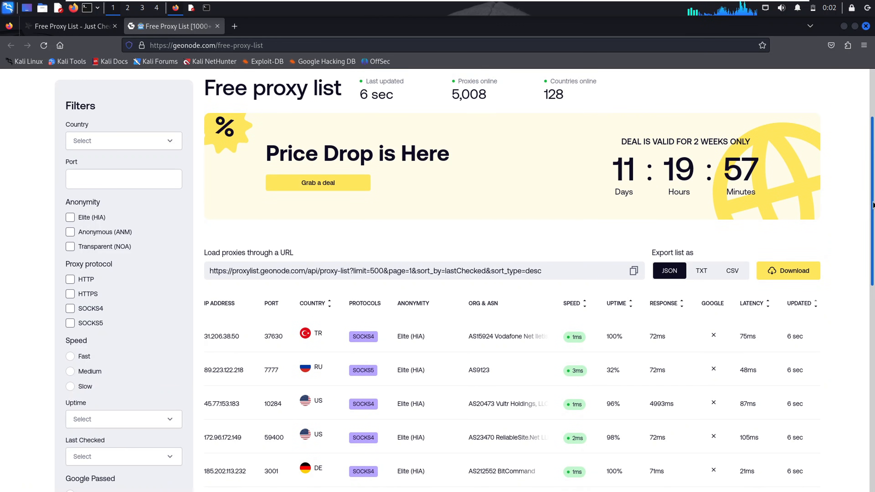
pyautogui.scroll(-3)
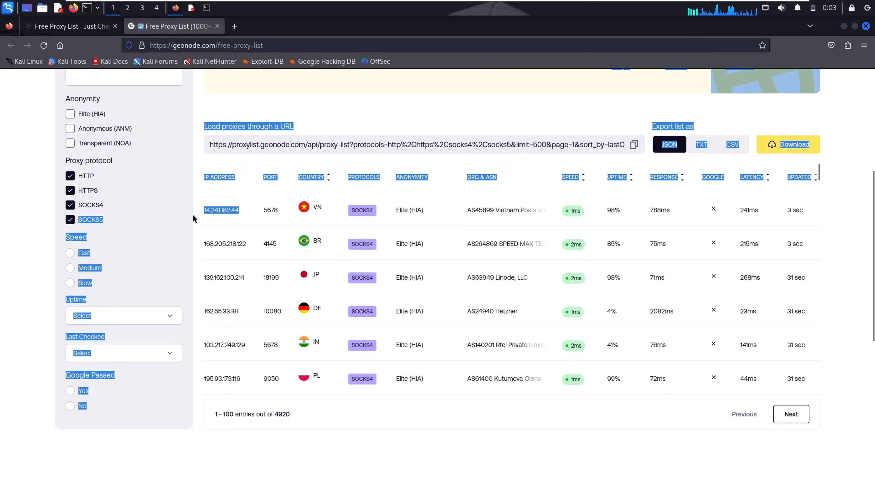
pyautogui.rightClick(221, 210)
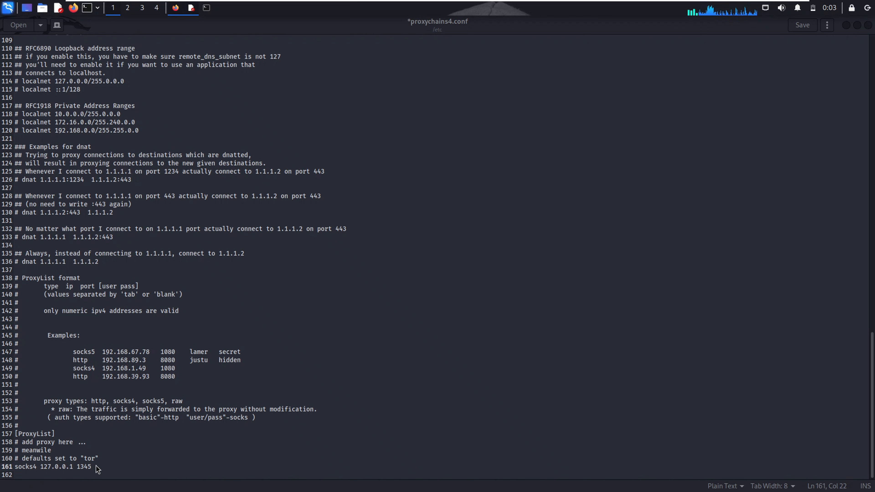
# Replace the tor ProxyList entry with 'socks4 14.241.182.44 5678'.
pyautogui.scroll(-3)
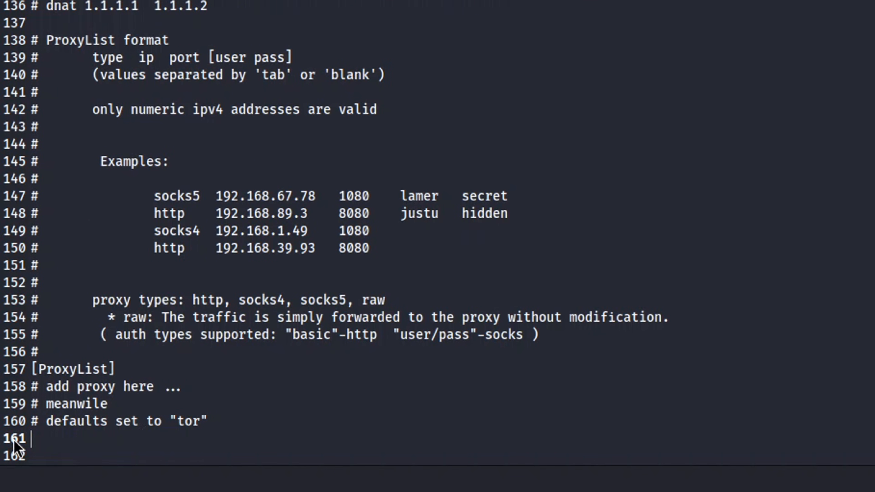
pyautogui.write('socks')
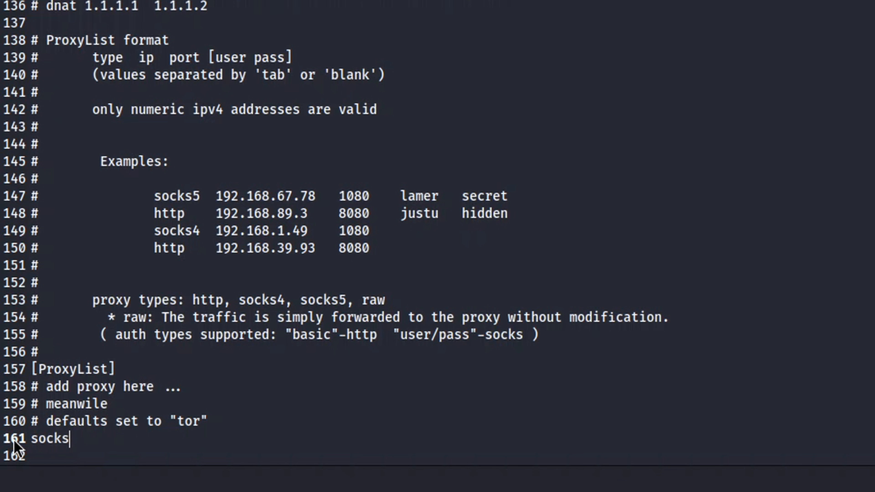
pyautogui.write('4')
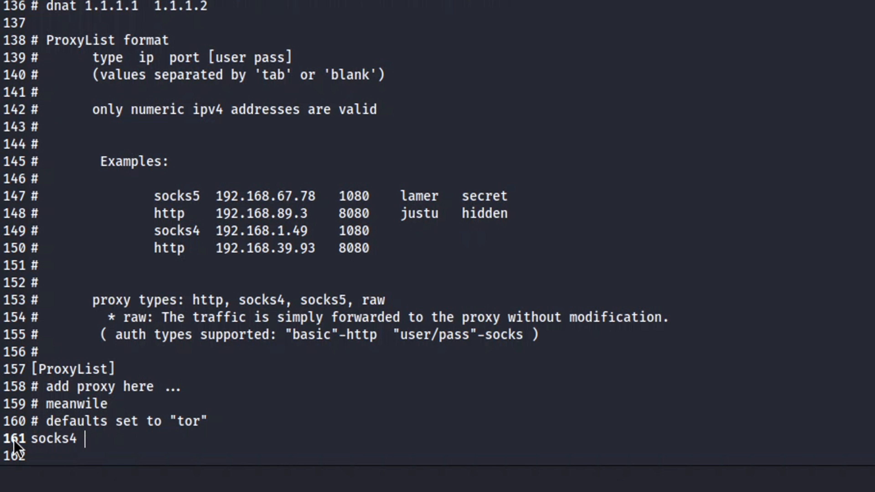
pyautogui.write('14.241.182.44')
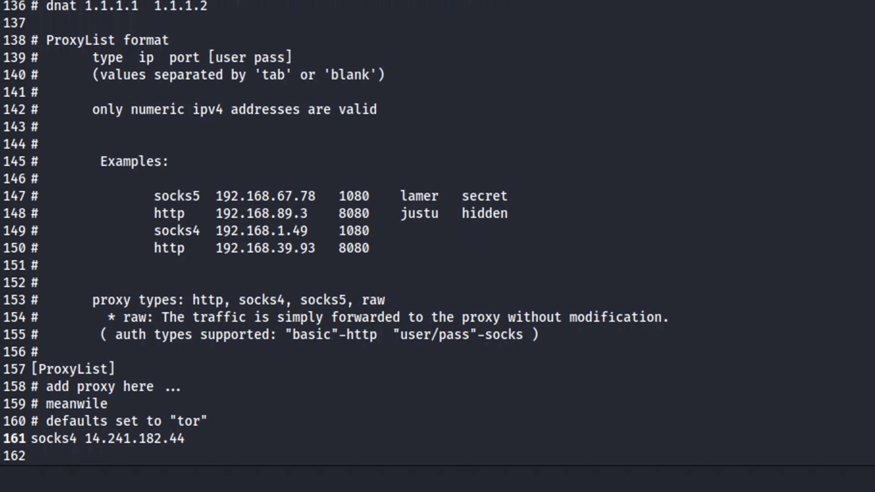
pyautogui.write('5678')
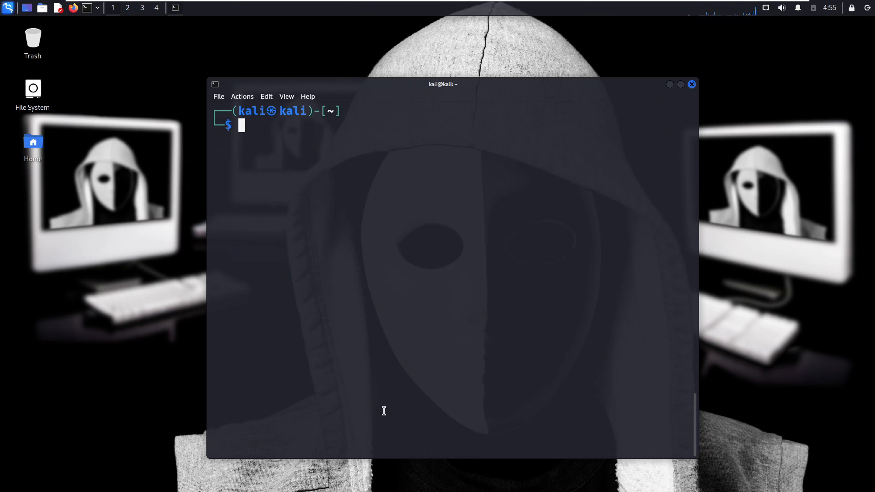
# Run 'proxychains firefox' to launch Firefox through the proxy chain.
pyautogui.write('proxychains firefox')
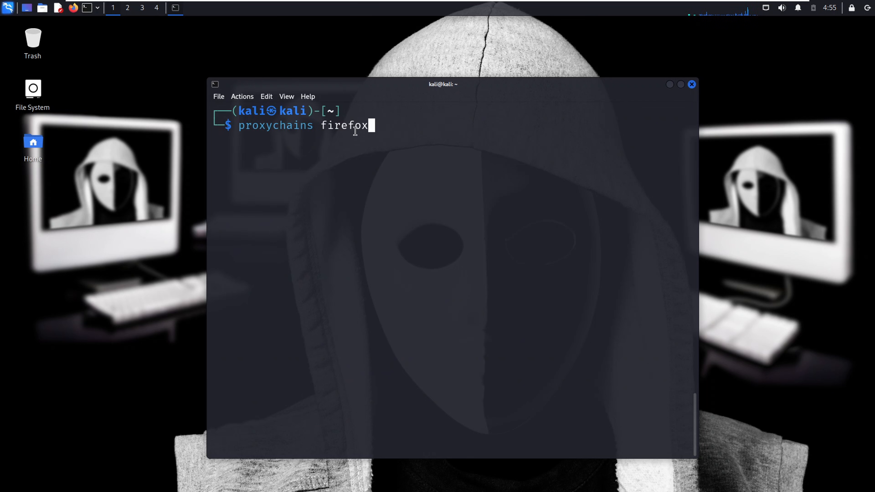
pyautogui.press('Return')
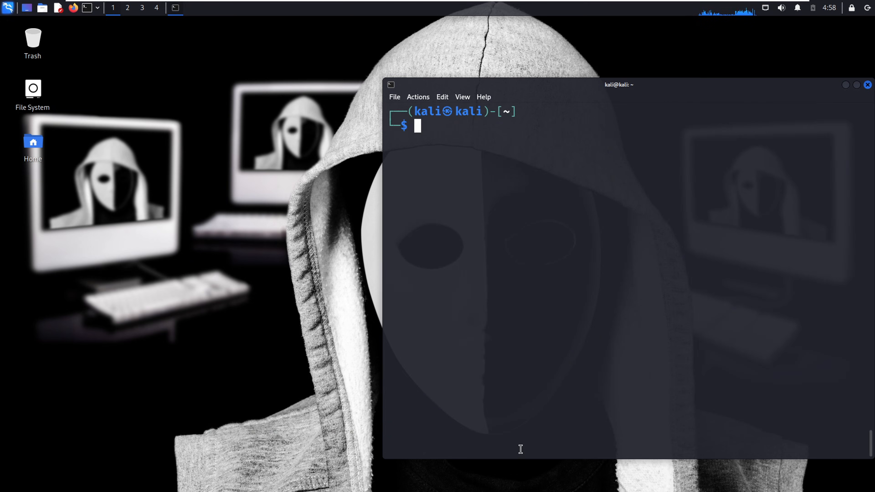
# Type a proxychains nmap localhost command, then close the terminal window.
pyautogui.write('proxychains firefox')
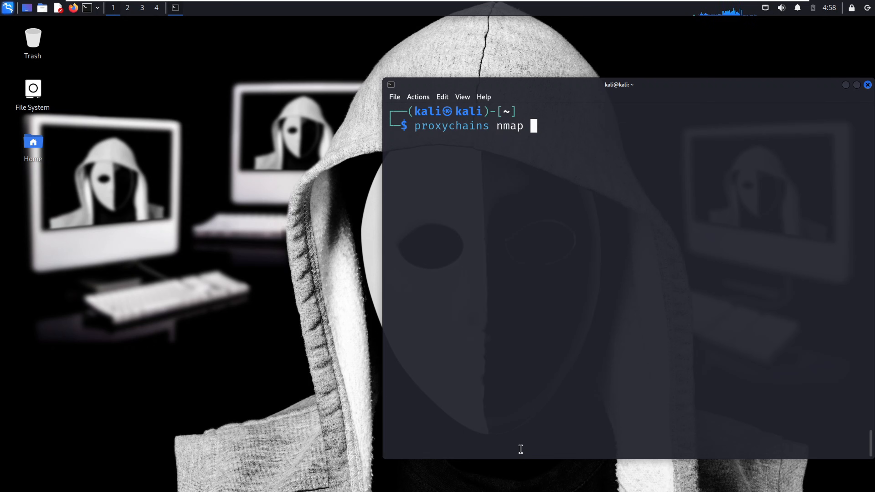
pyautogui.write('localho')
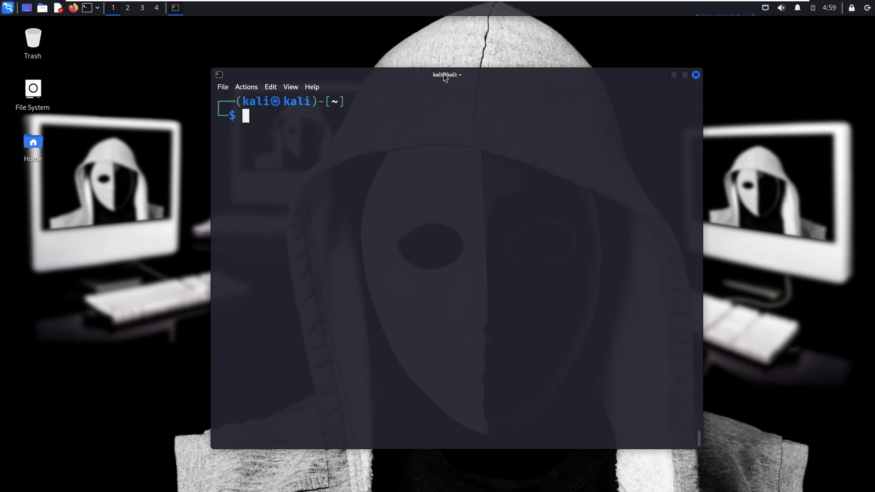
pyautogui.moveTo(545, 78)
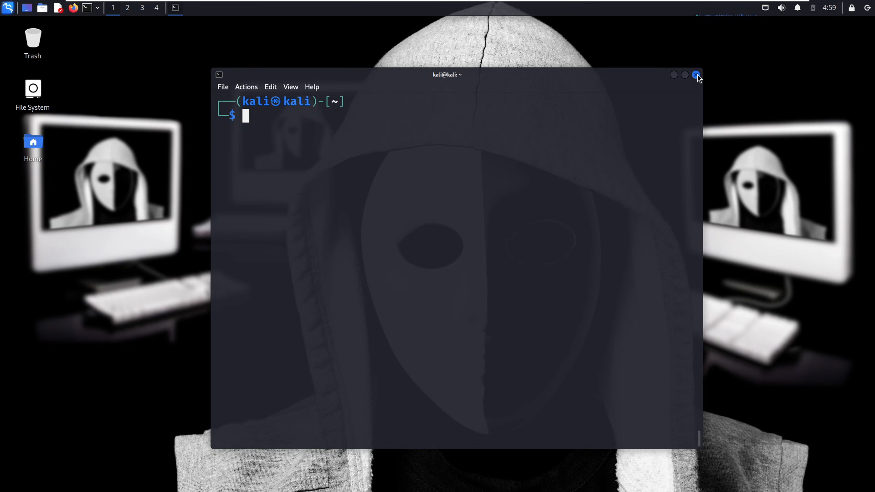
pyautogui.click(696, 75)
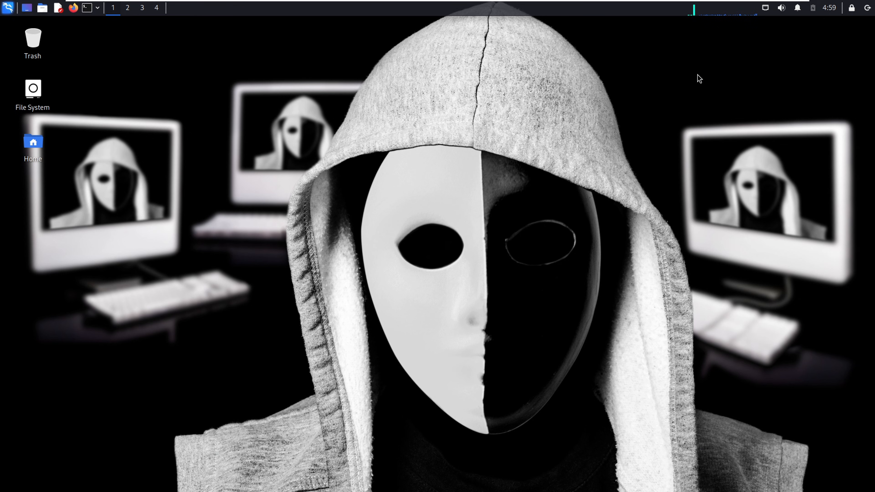